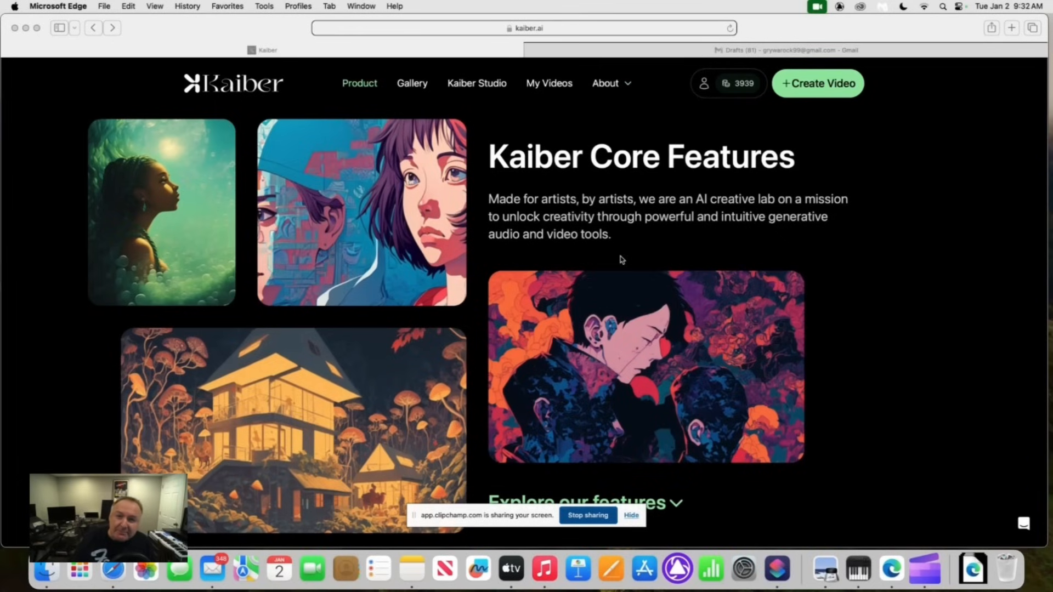
mouse_move(783, 124)
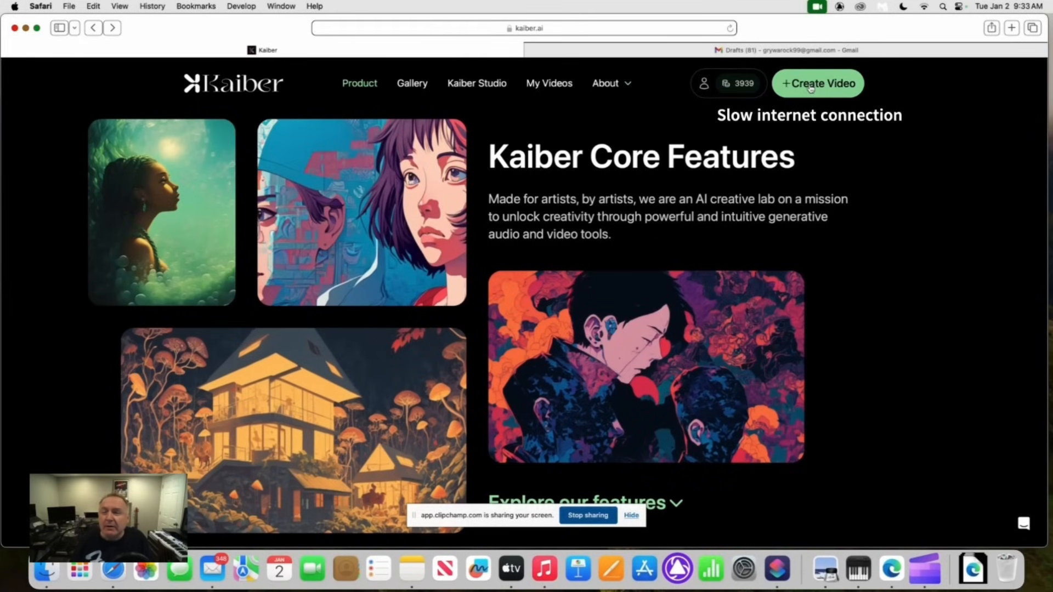
Step: Start a new video from the + Create Video button in the top bar
click(817, 83)
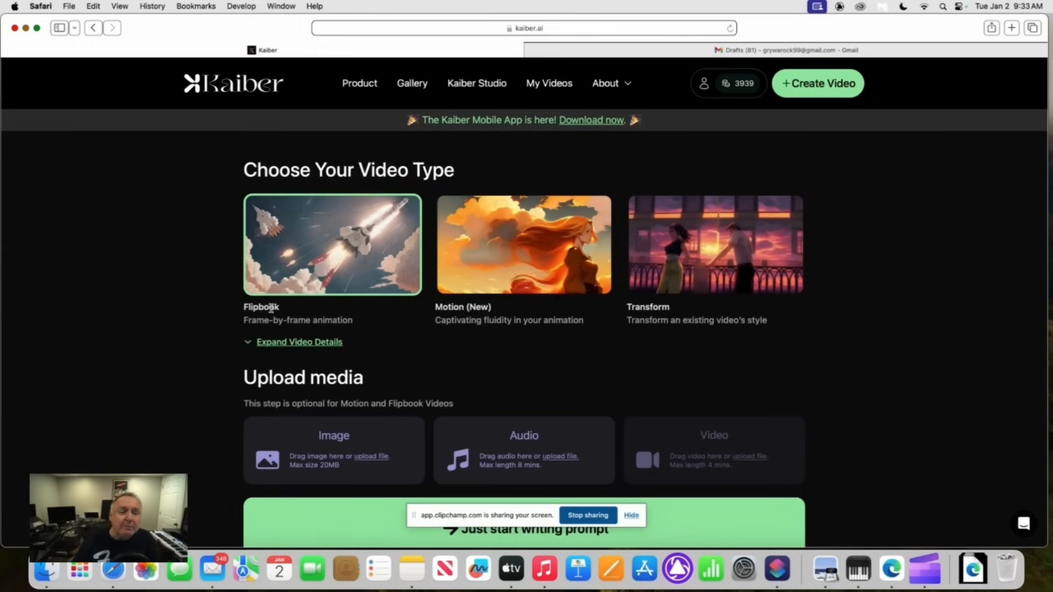
Step: Select the Flipbook video type and move down to the media upload section
click(523, 244)
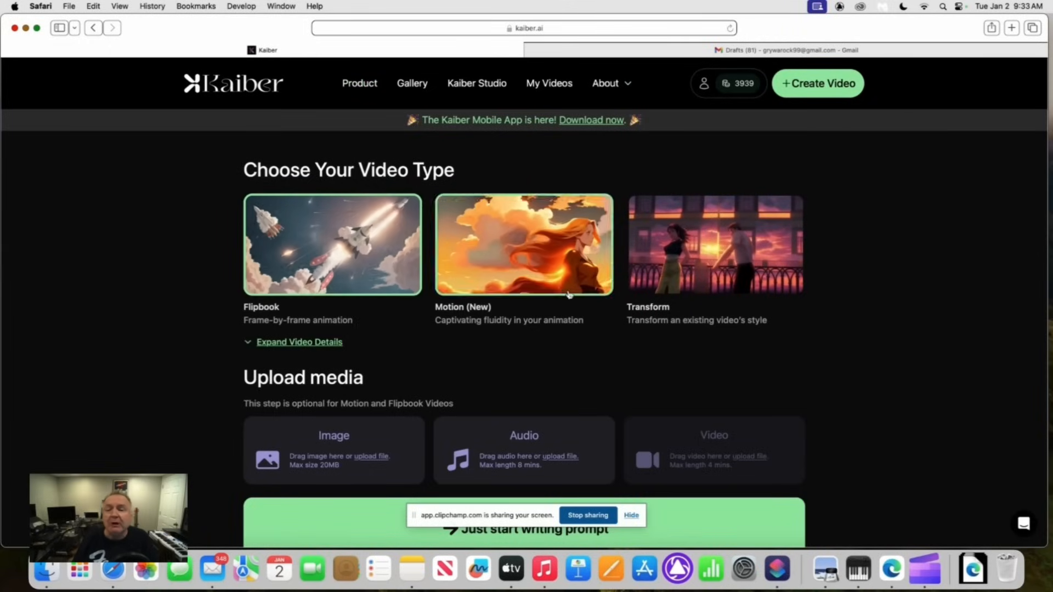
click(332, 243)
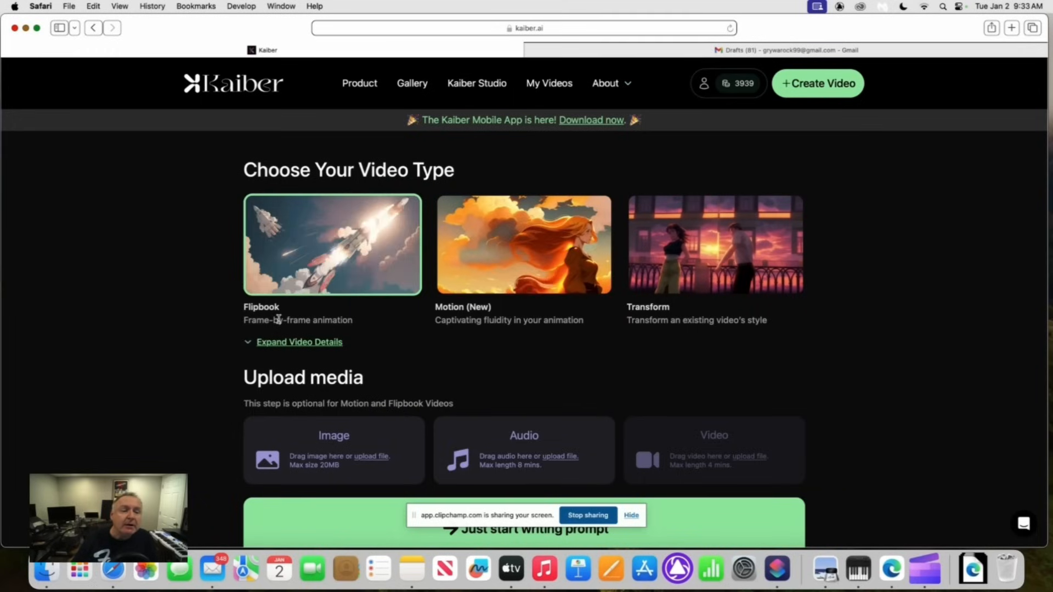
mouse_move(312, 265)
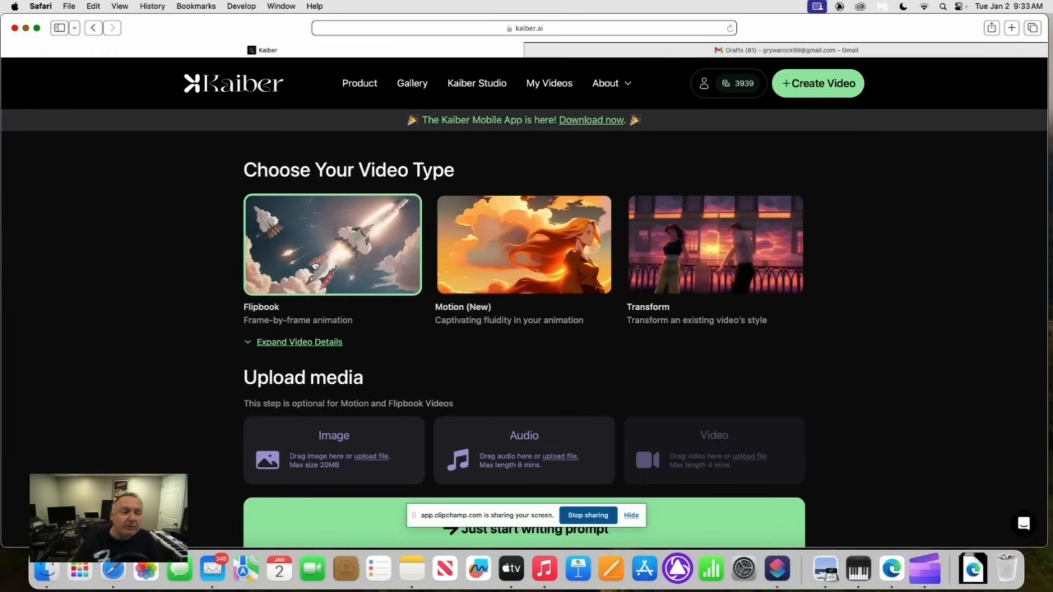
scroll(down, 3)
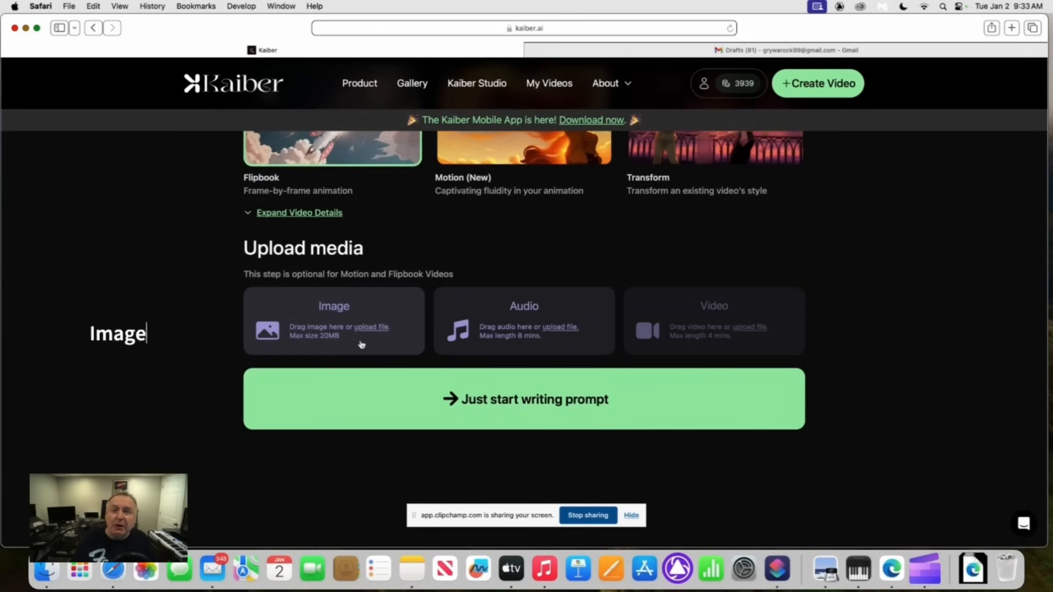
text(not mandatory)
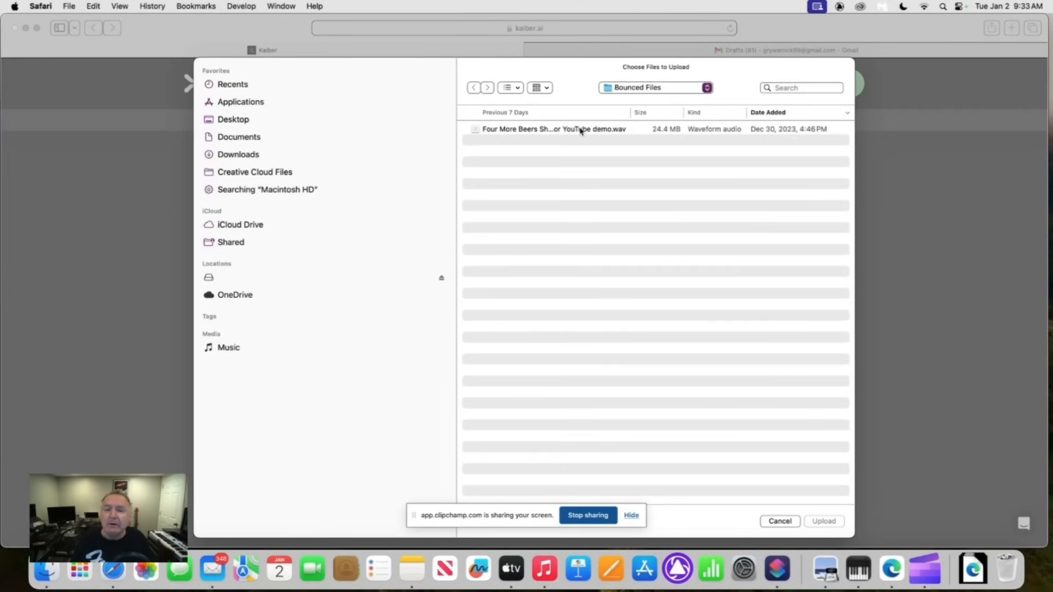
Step: Upload the .wav demo file from Bounced Files as the audio track
click(552, 129)
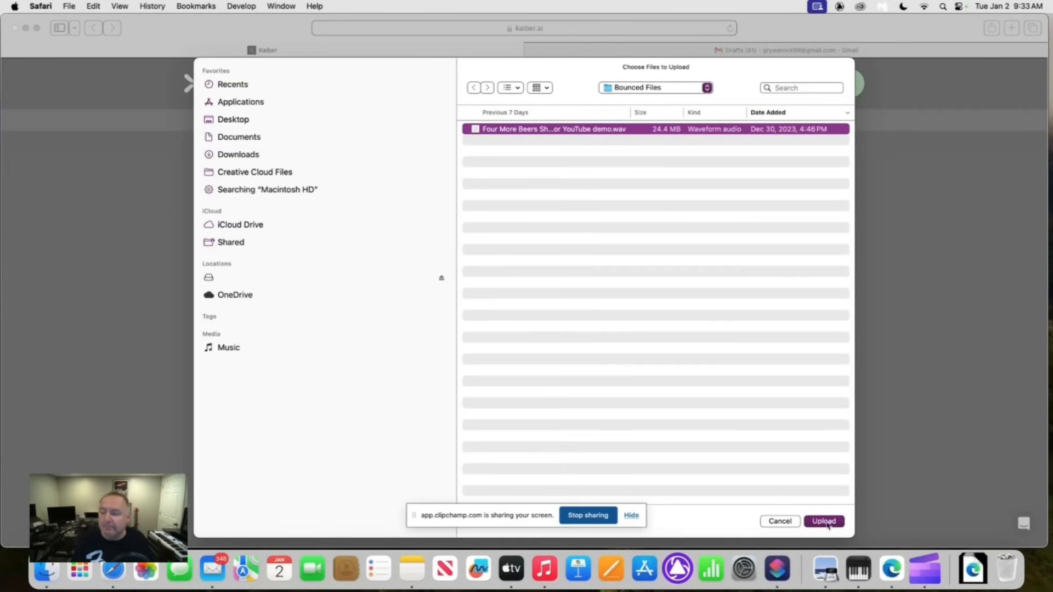
click(823, 521)
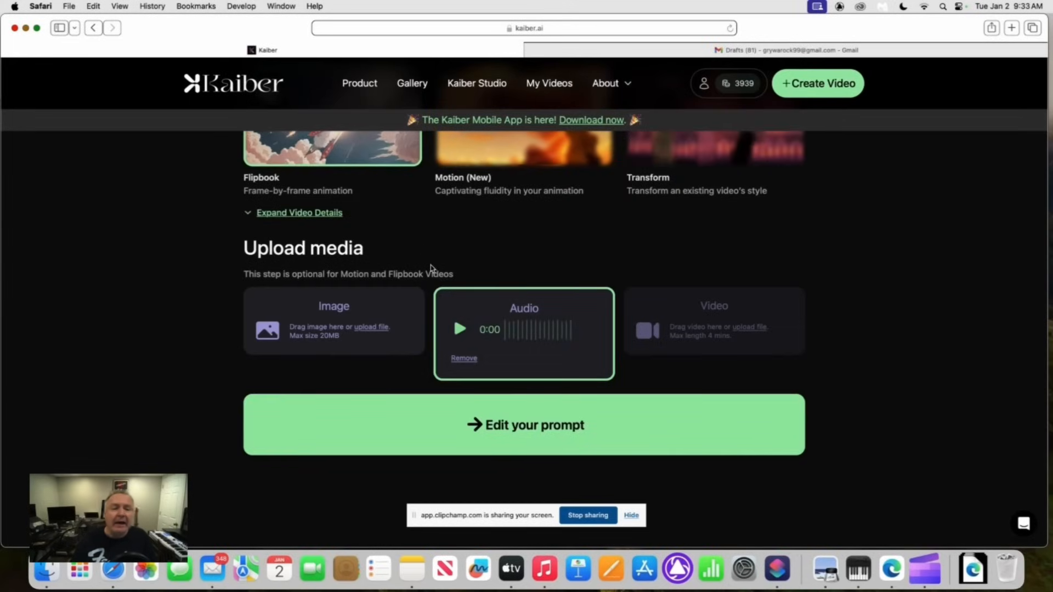
scroll(down, 3)
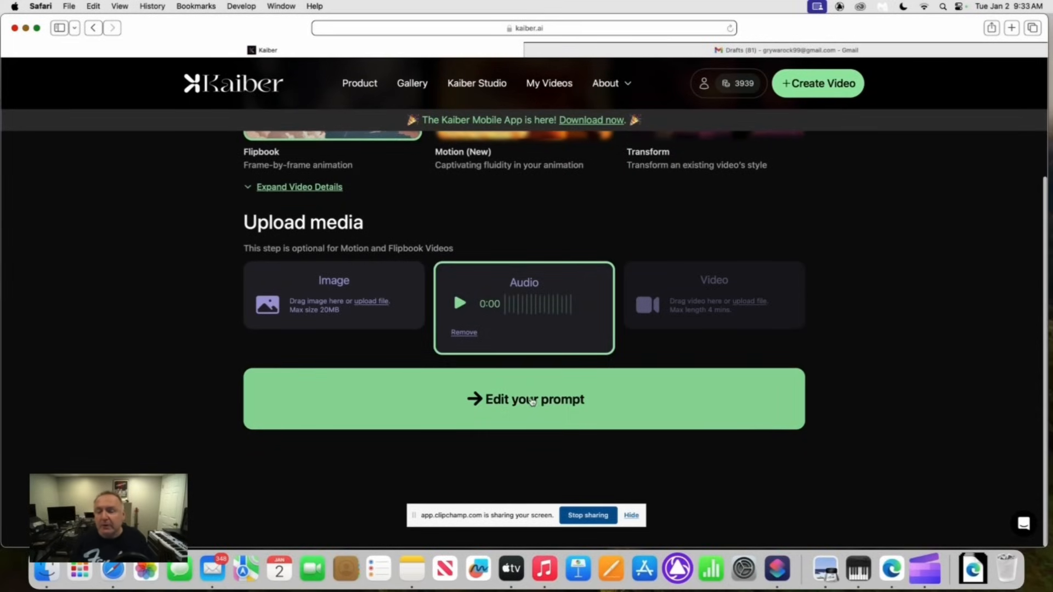
Step: Enter the subject: a long-haired hippy playing electric guitar on a correctional-facility stage
click(525, 398)
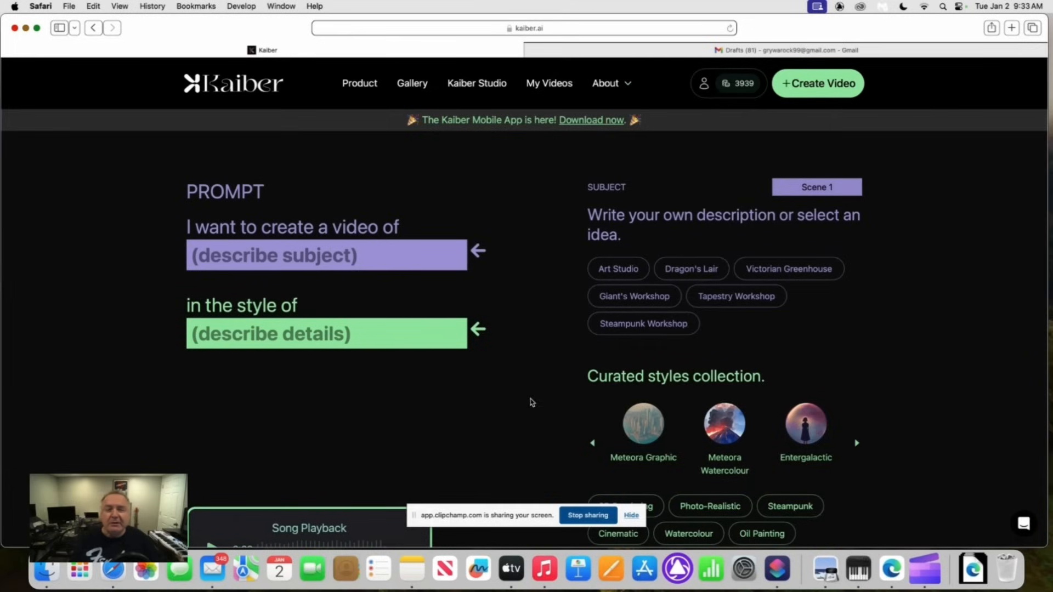
mouse_move(466, 365)
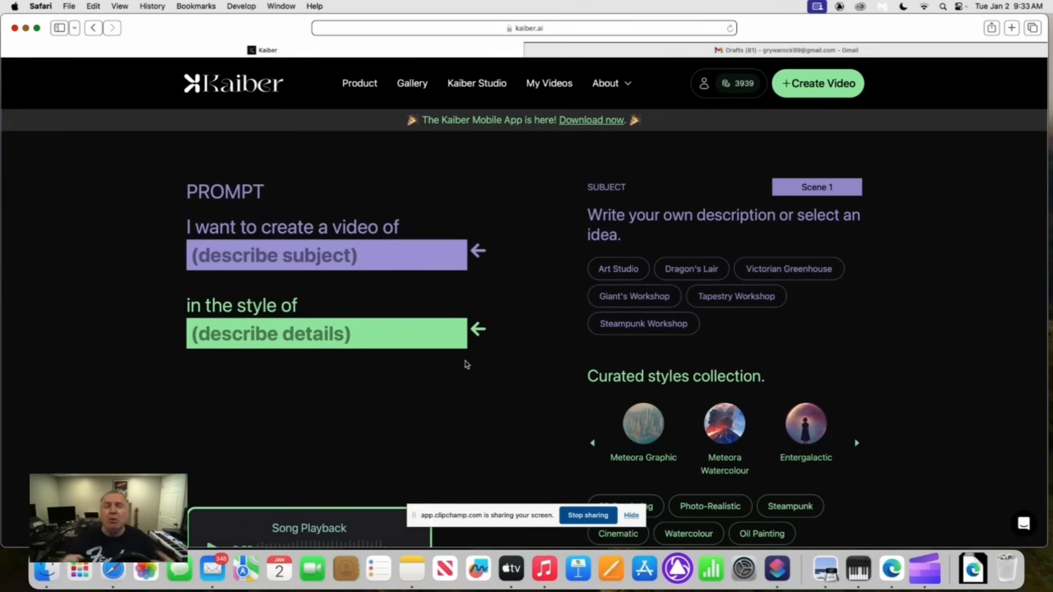
mouse_move(423, 357)
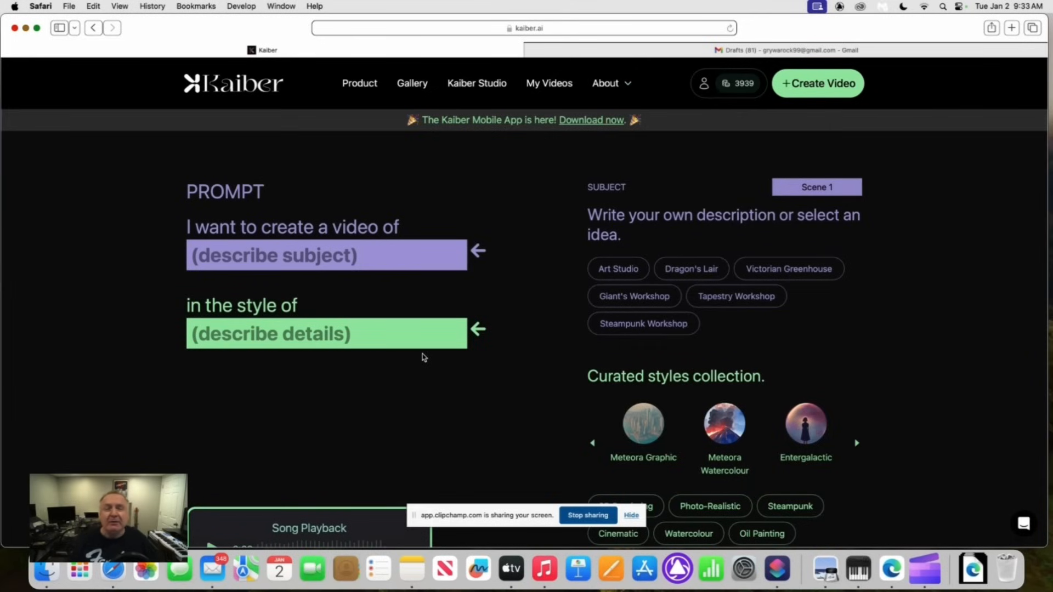
click(325, 255)
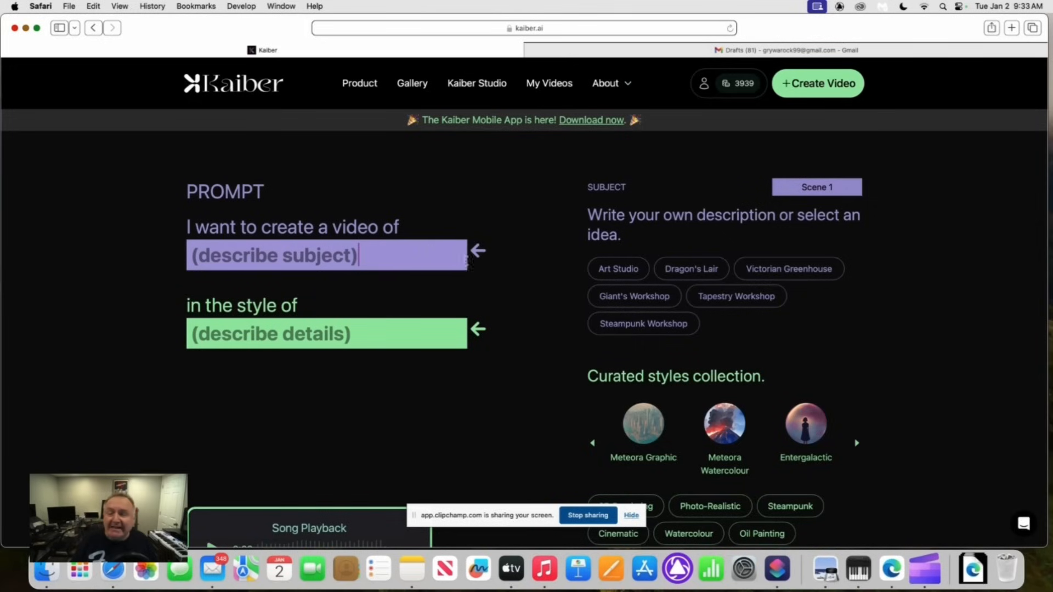
mouse_move(802, 249)
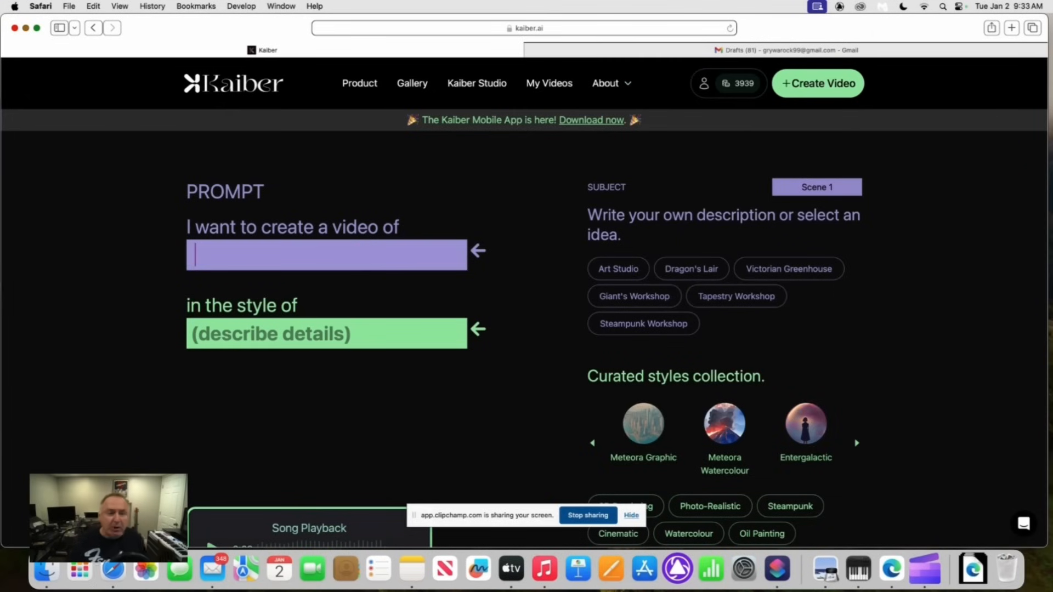
text(a hippy with long hair playing an electric guitar on a stage inside a correctional facility performing in front of convicts cheering for band)
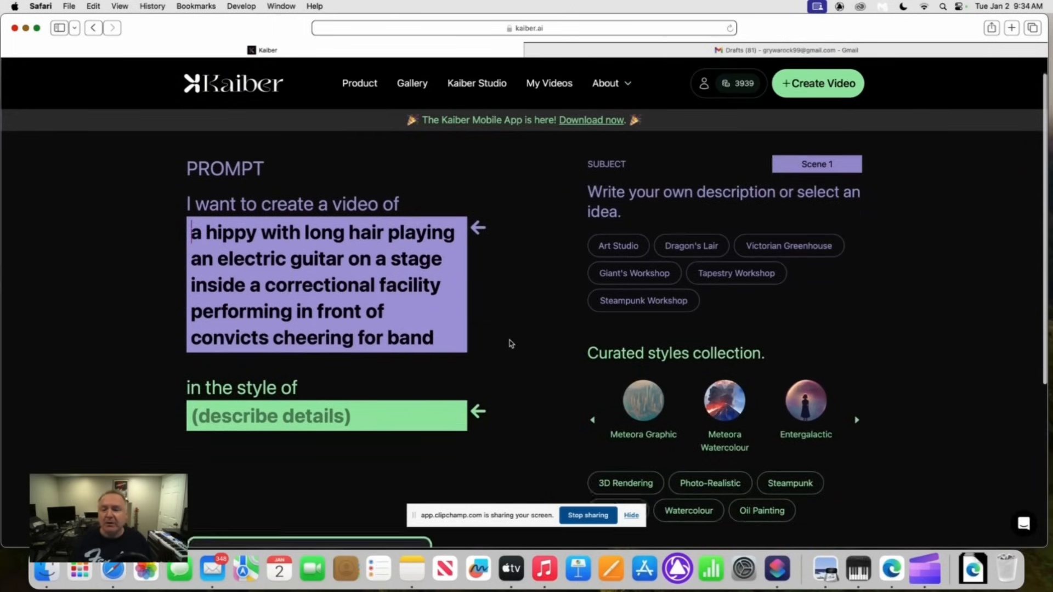
Step: Apply the Steampunk curated style: lofi steampunk, retrofuturistic film still by Albert Robida
scroll(down, 3)
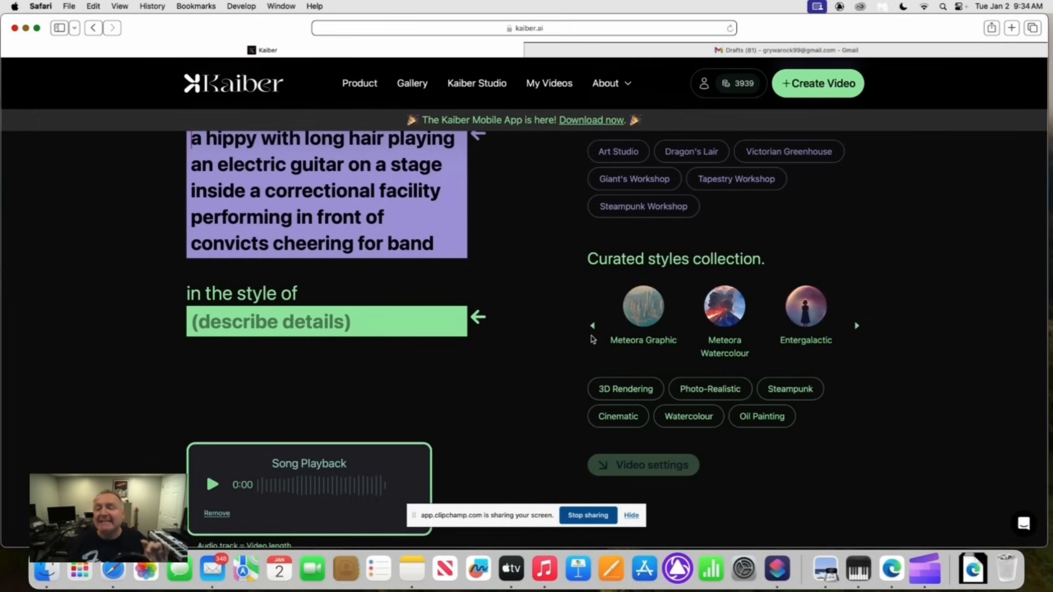
mouse_move(589, 338)
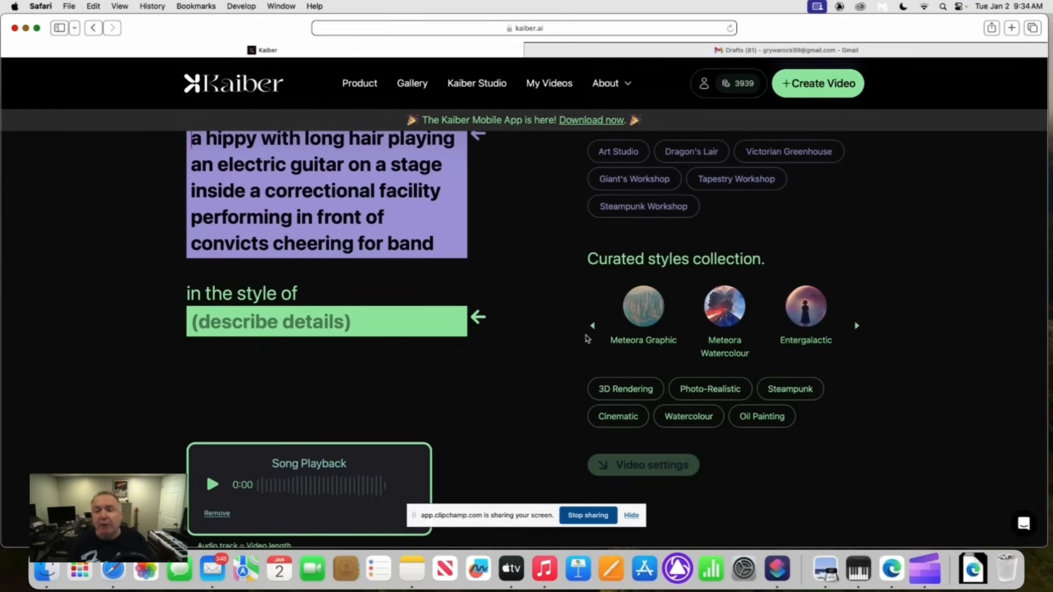
mouse_move(567, 324)
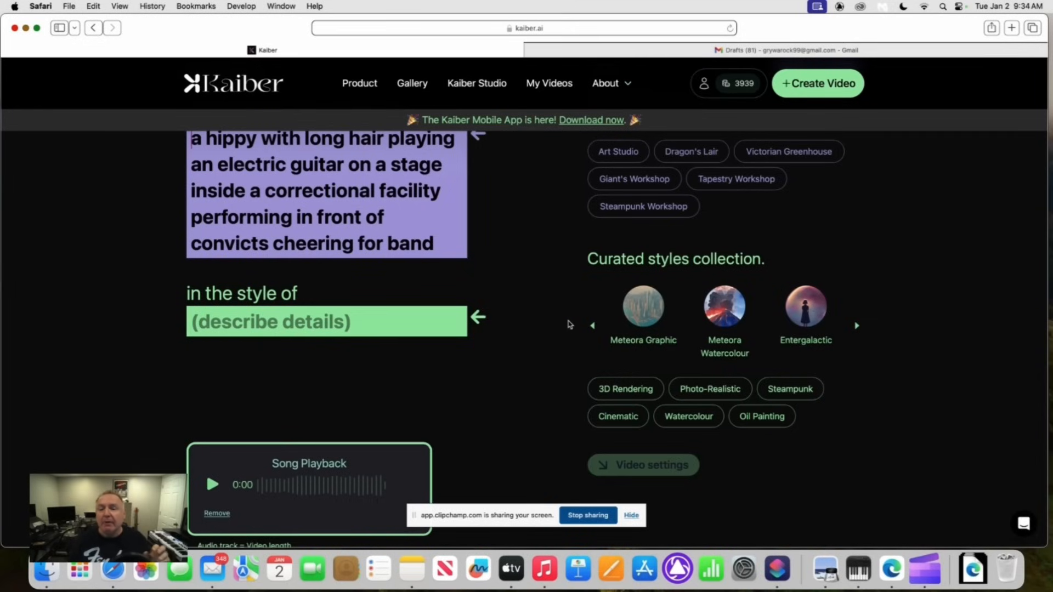
mouse_move(532, 293)
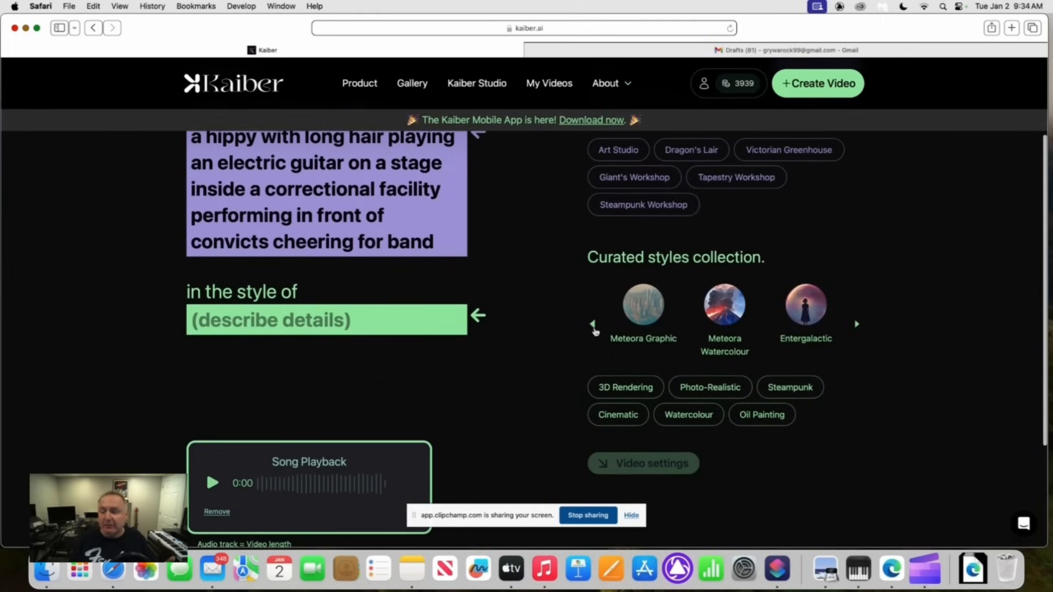
click(593, 324)
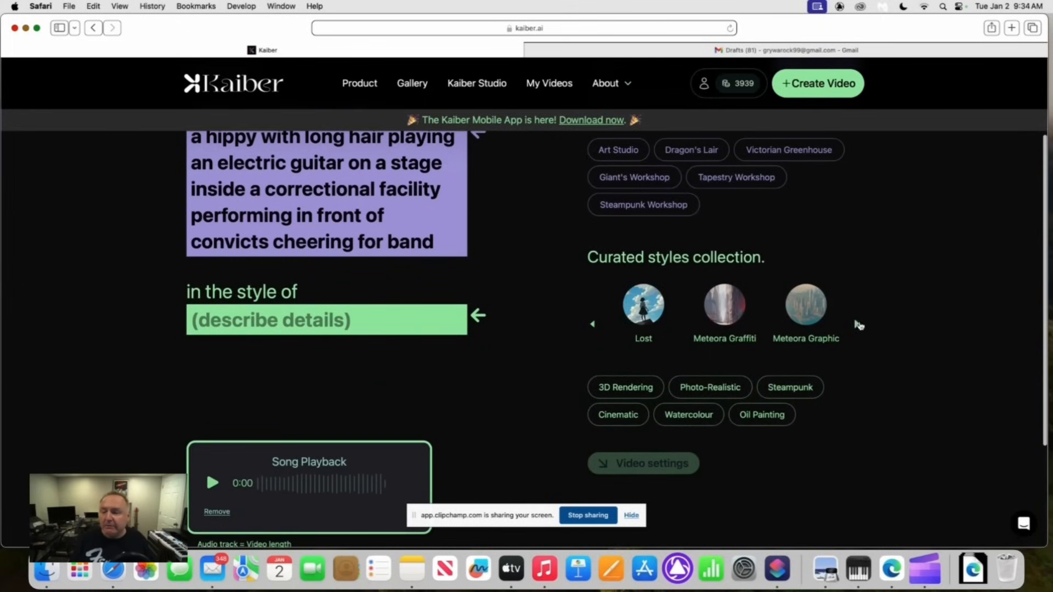
click(688, 414)
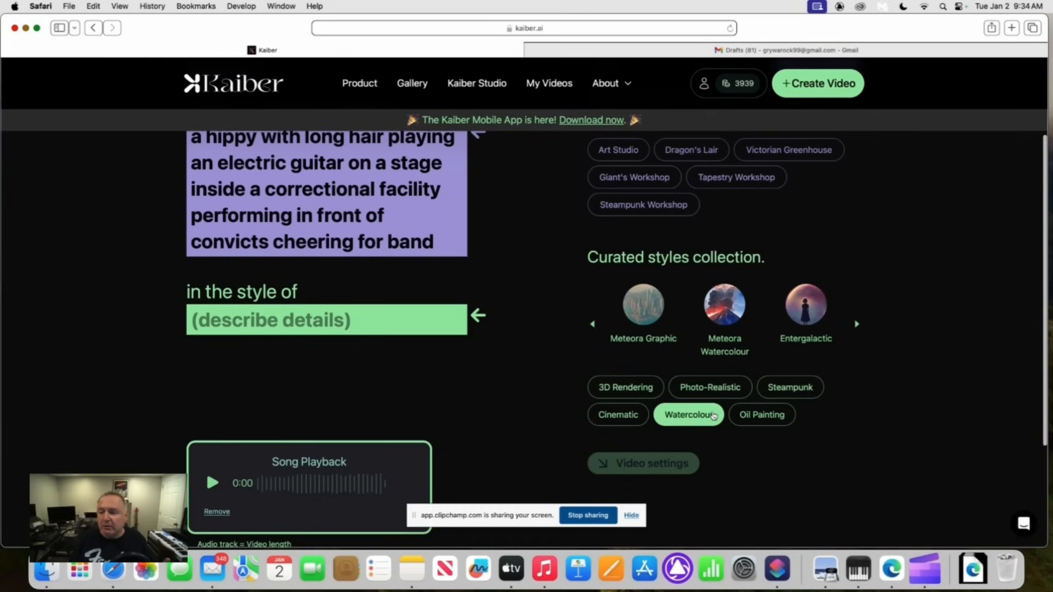
click(789, 387)
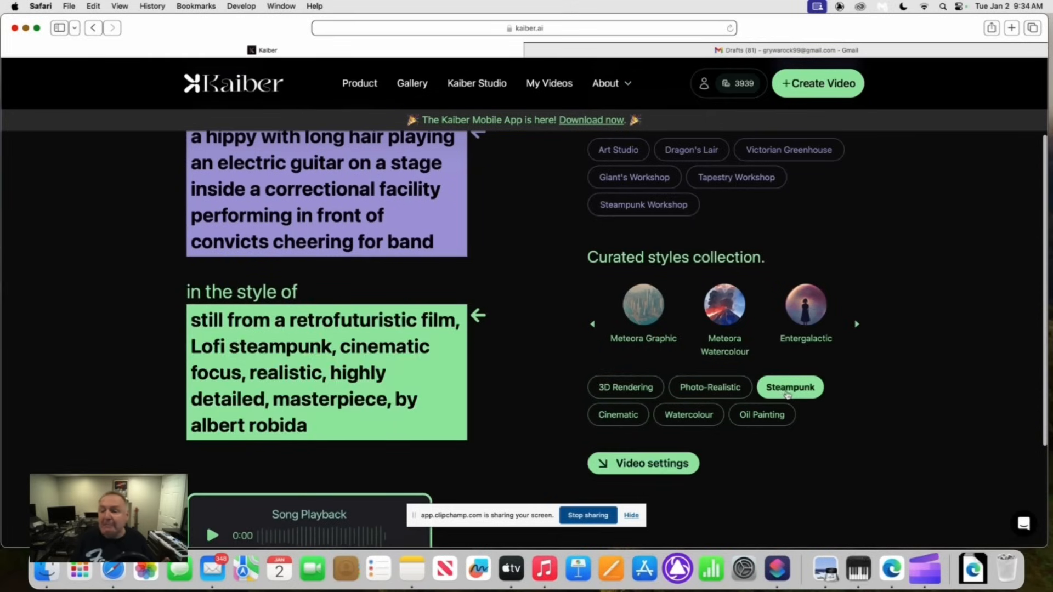
scroll(down, 3)
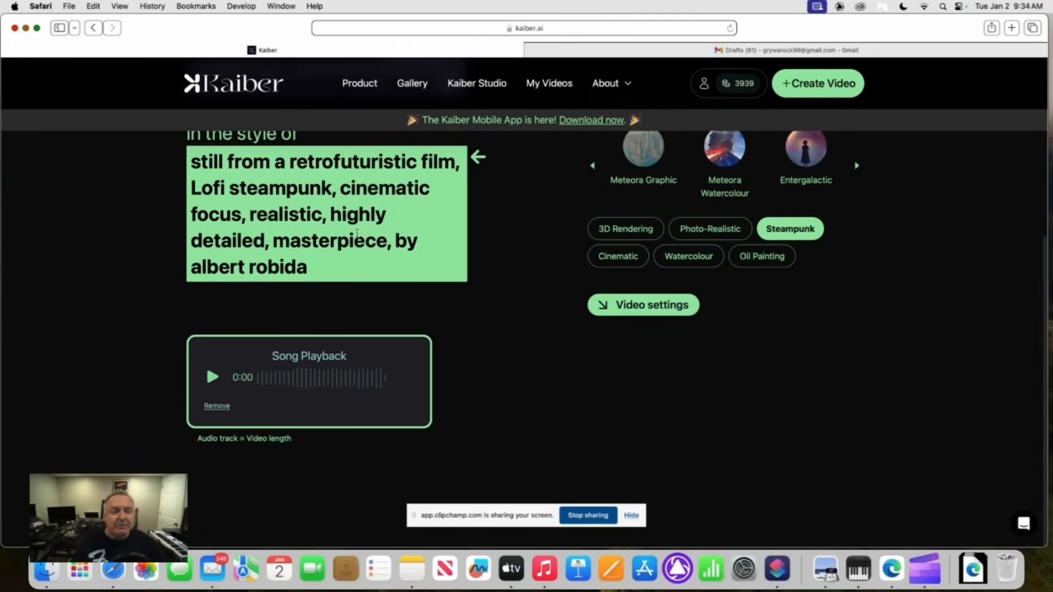
mouse_move(600, 321)
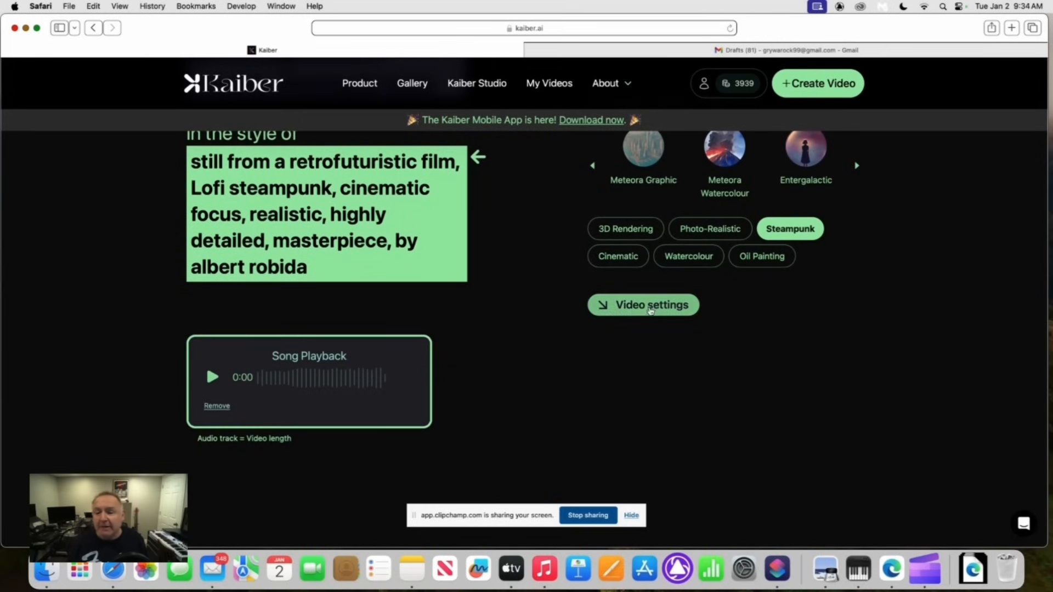
Step: Set scene 1's camera movement to Zoom In and Up
click(642, 304)
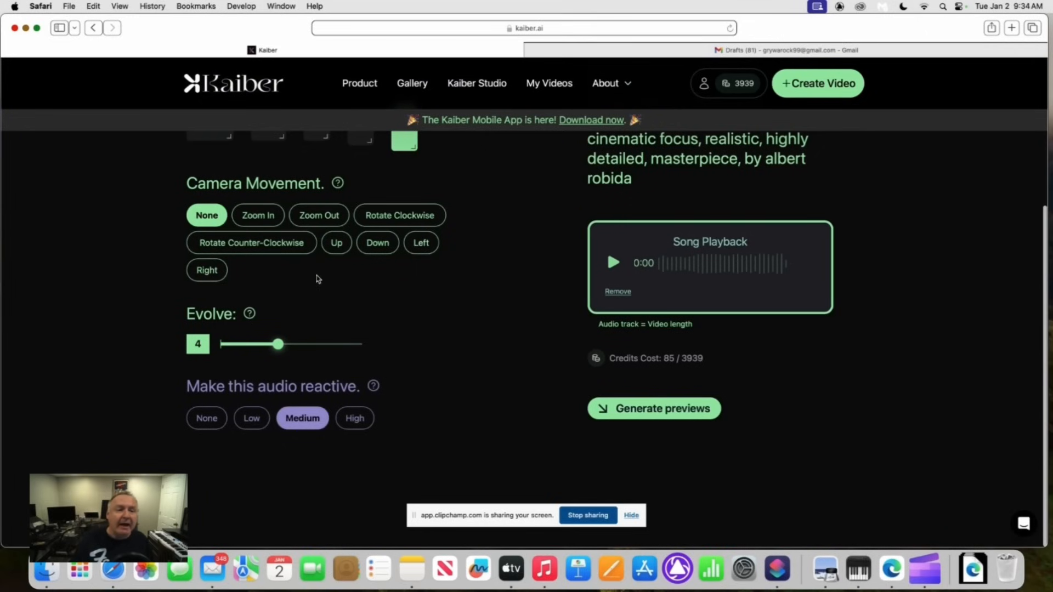
scroll(up, 3)
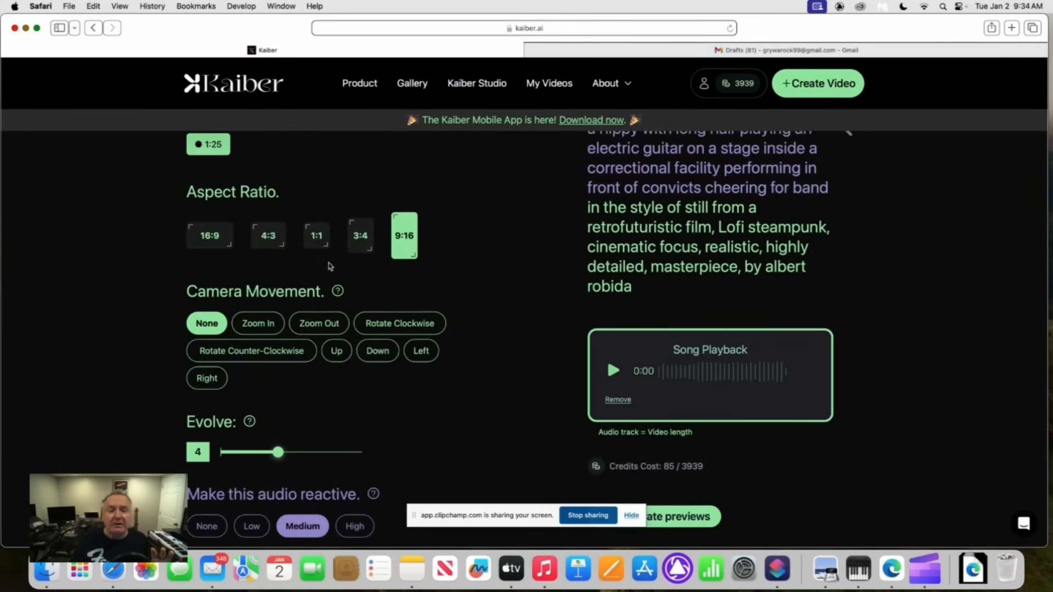
mouse_move(380, 257)
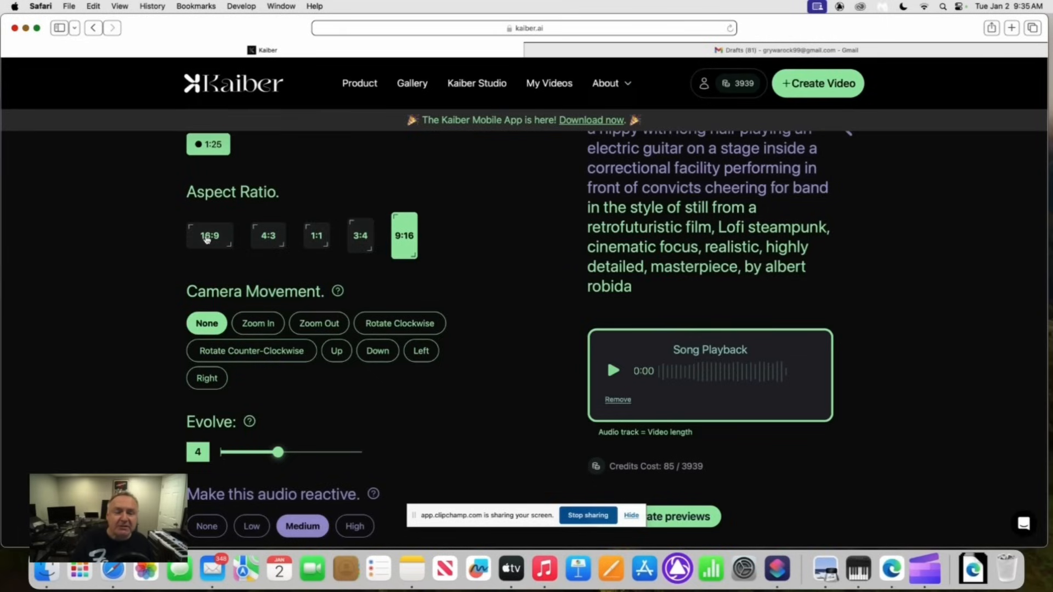
mouse_move(408, 254)
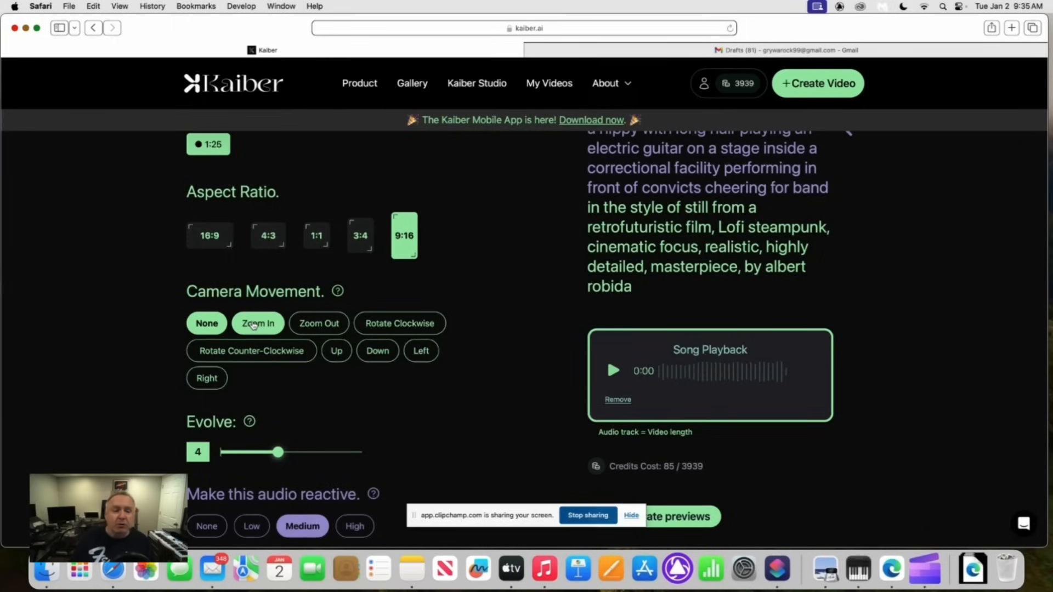
click(258, 323)
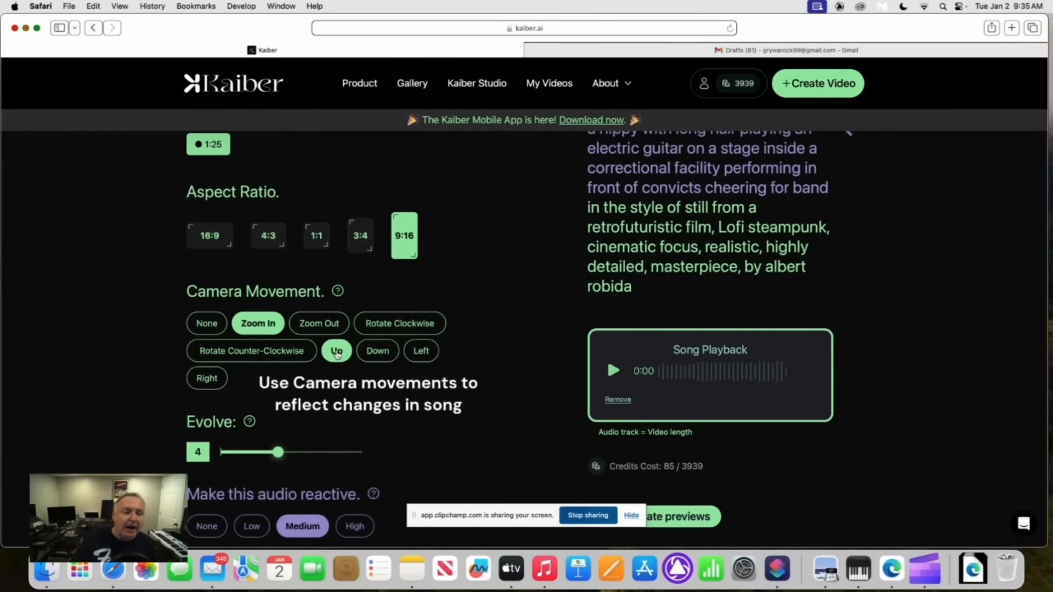
scroll(down, 3)
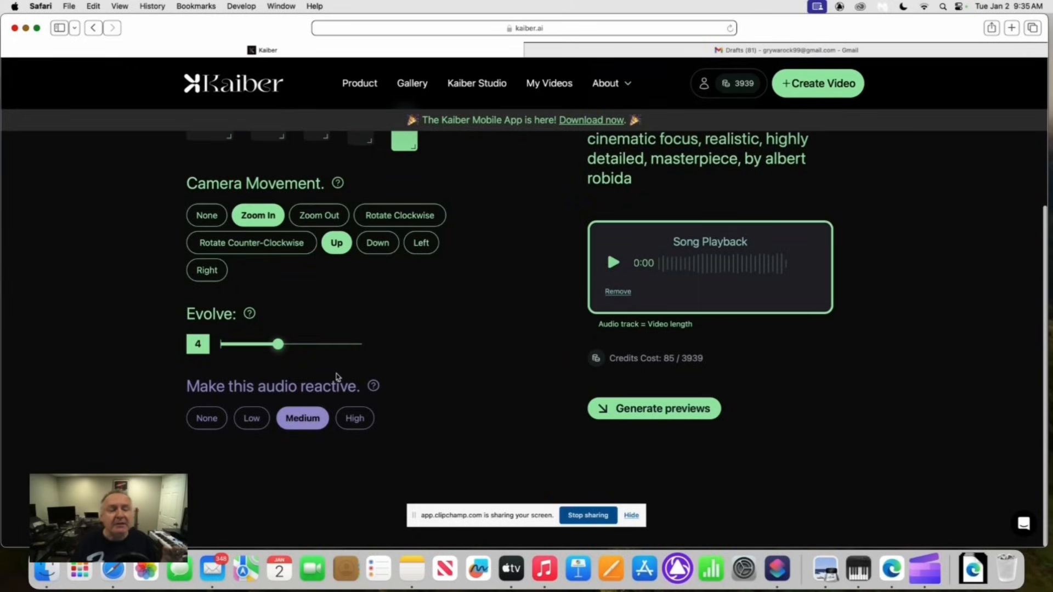
mouse_move(289, 383)
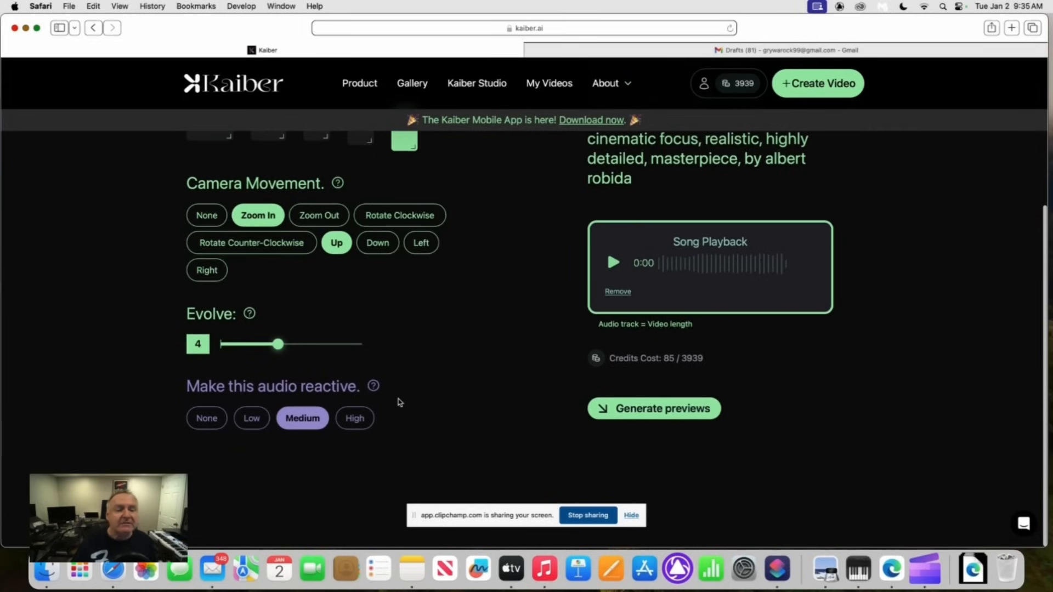
scroll(up, 3)
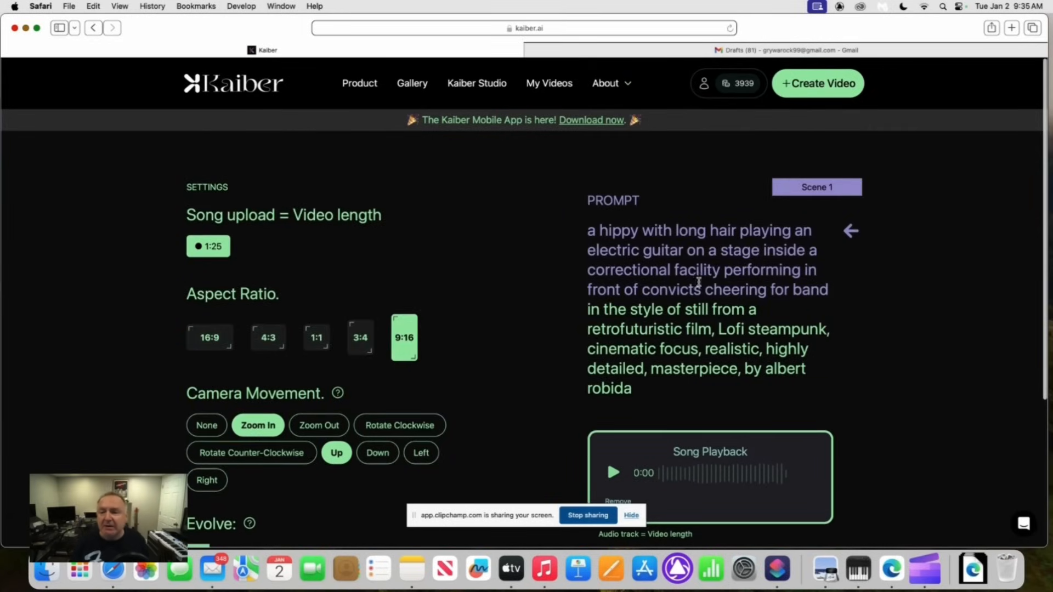
scroll(down, 3)
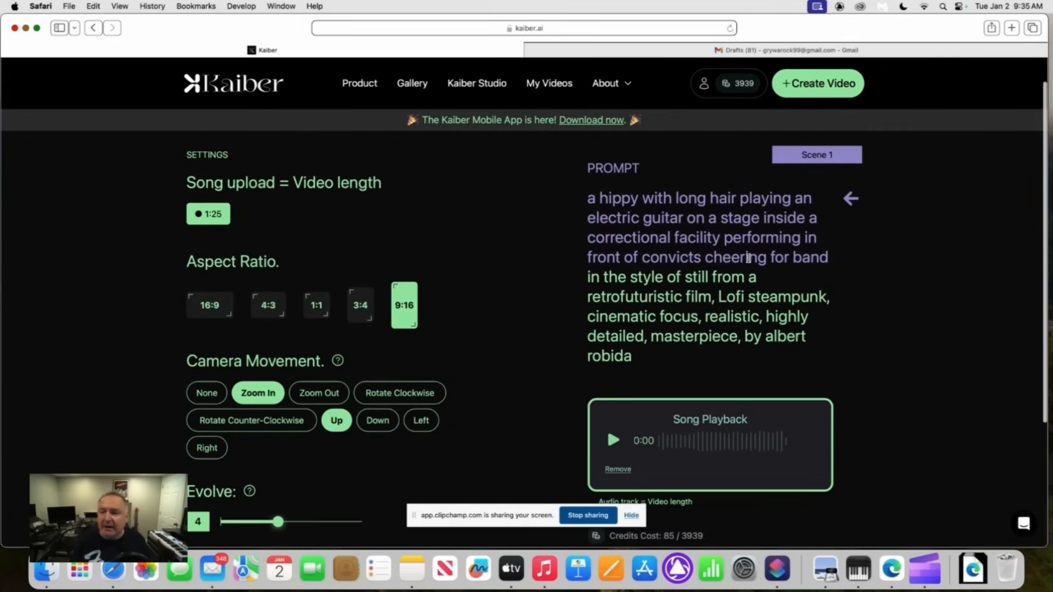
scroll(down, 3)
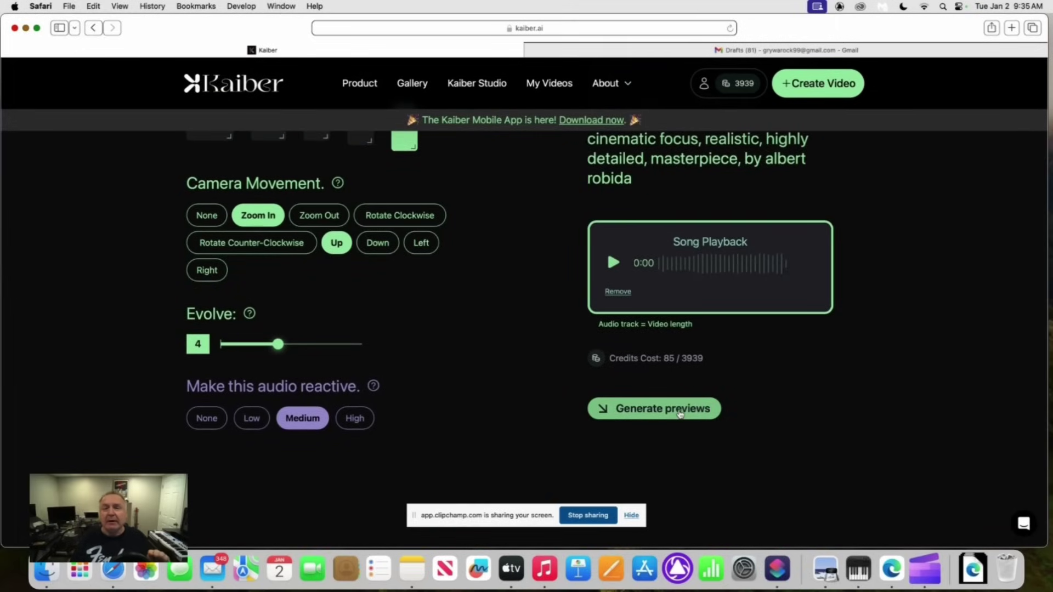
Step: Generate four preview frames and pick the long-haired guitarist on stage for Scene 1
click(653, 408)
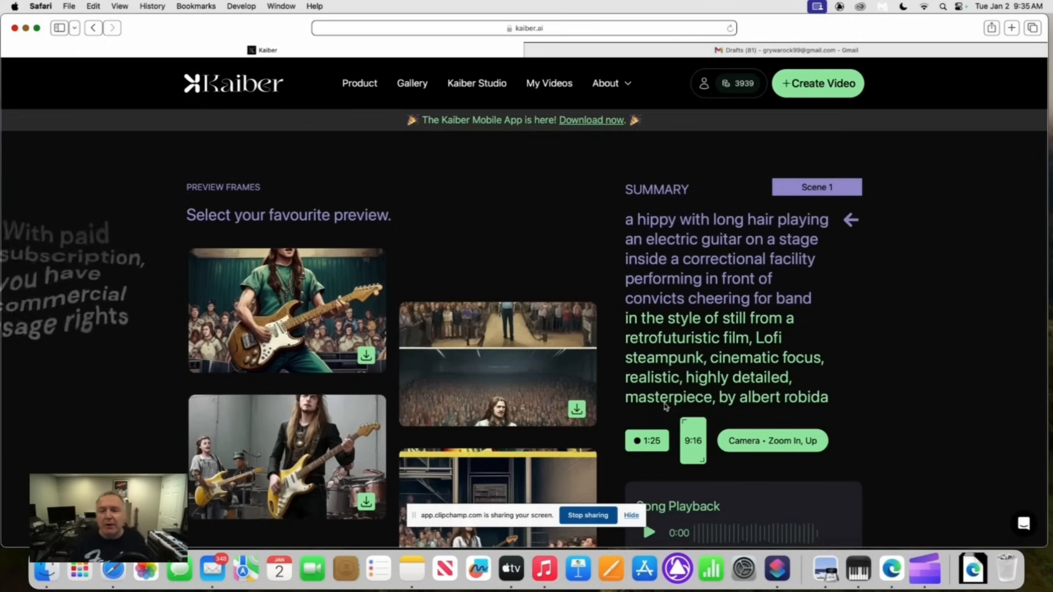
scroll(down, 3)
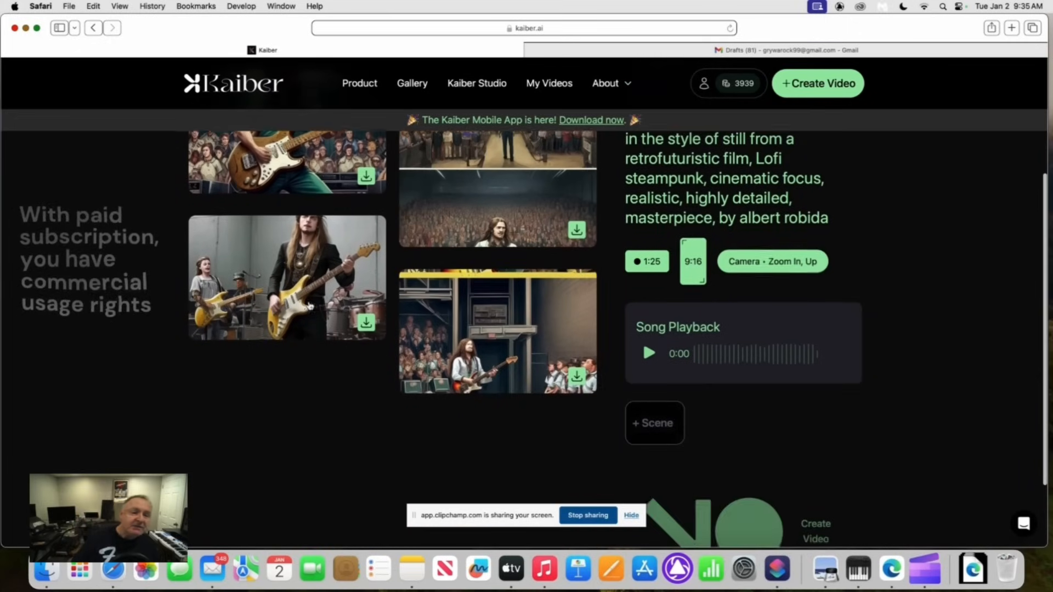
scroll(up, 3)
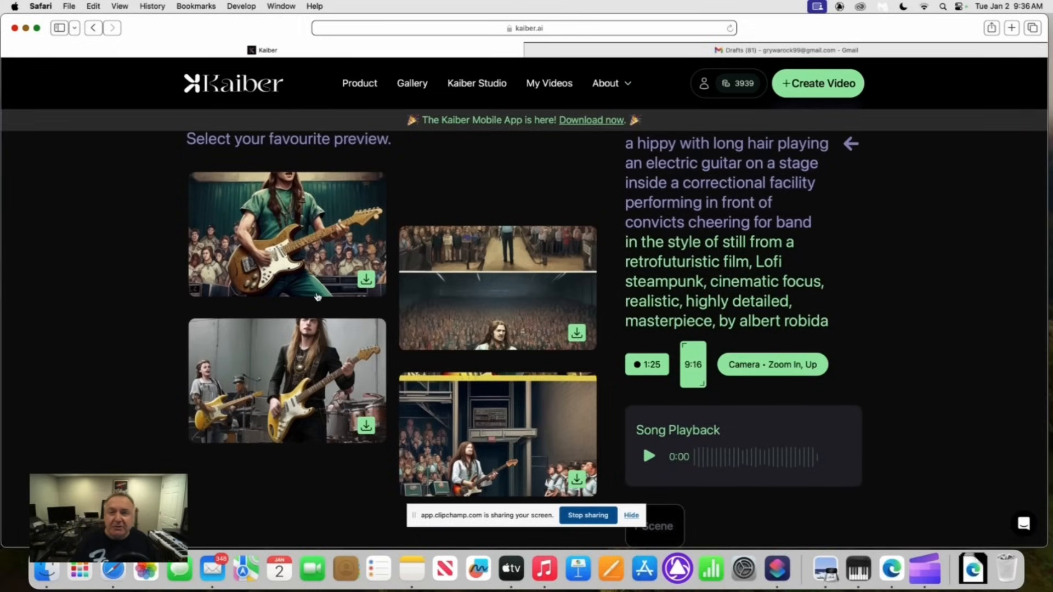
mouse_move(344, 259)
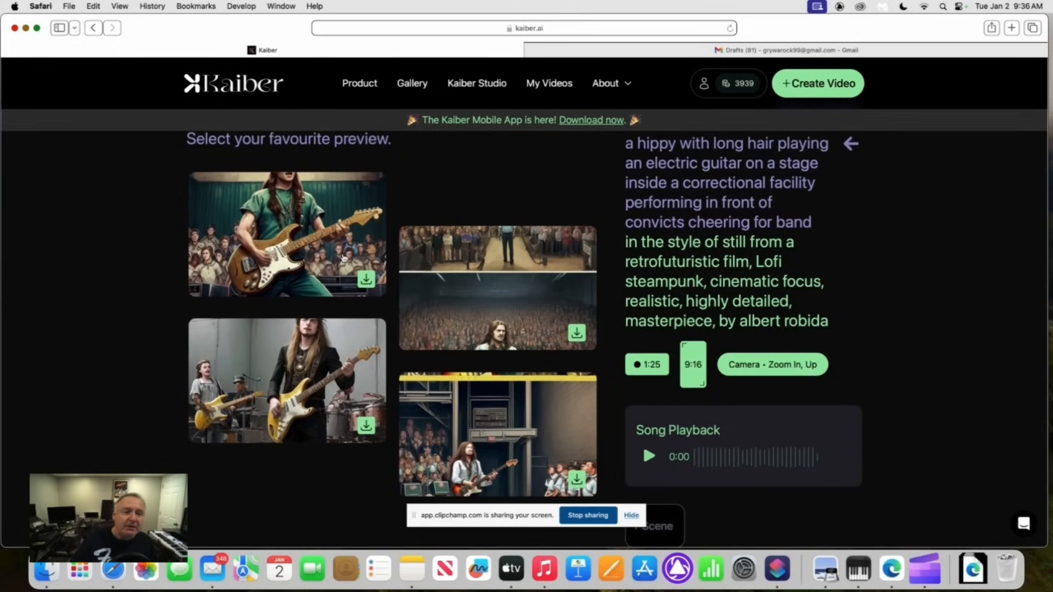
scroll(down, 3)
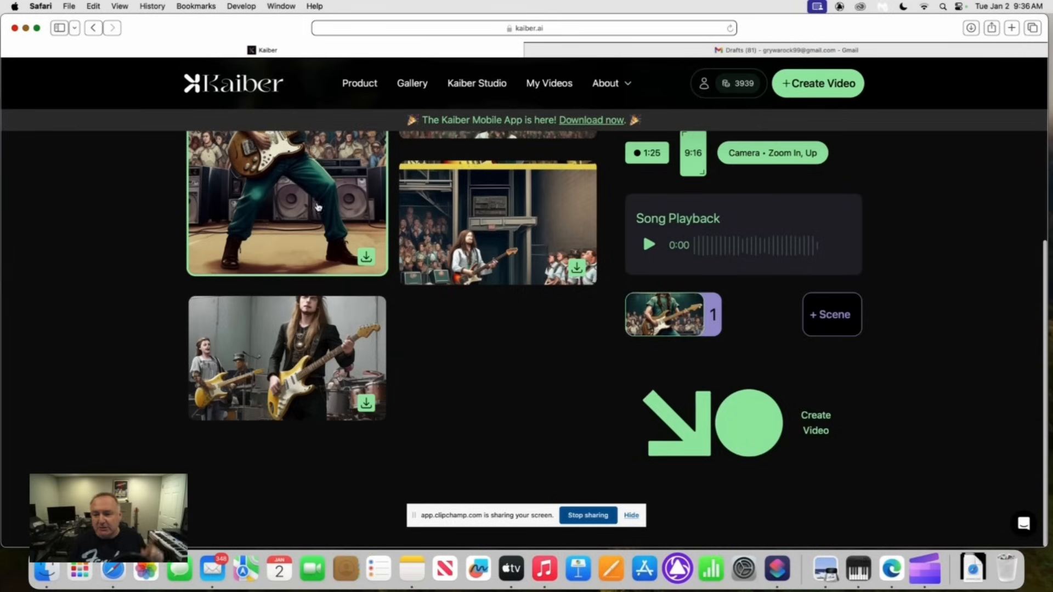
mouse_move(733, 415)
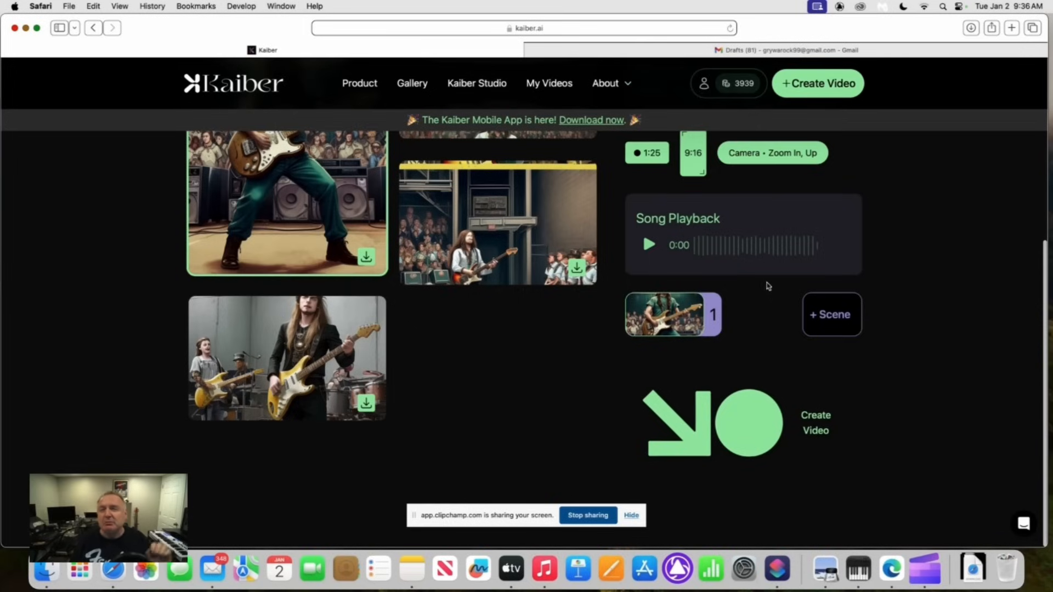
mouse_move(775, 262)
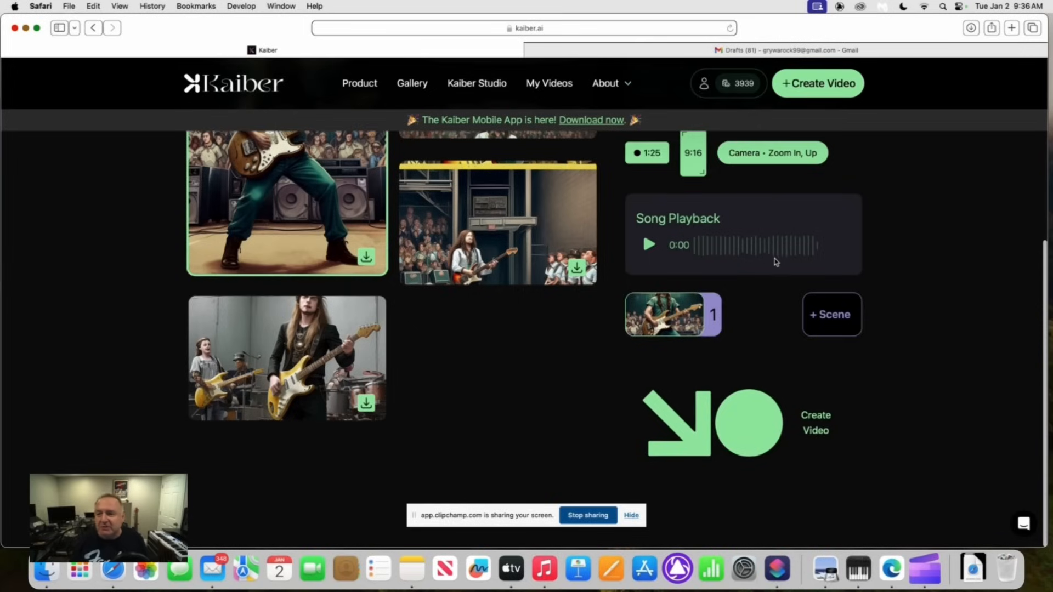
scroll(up, 3)
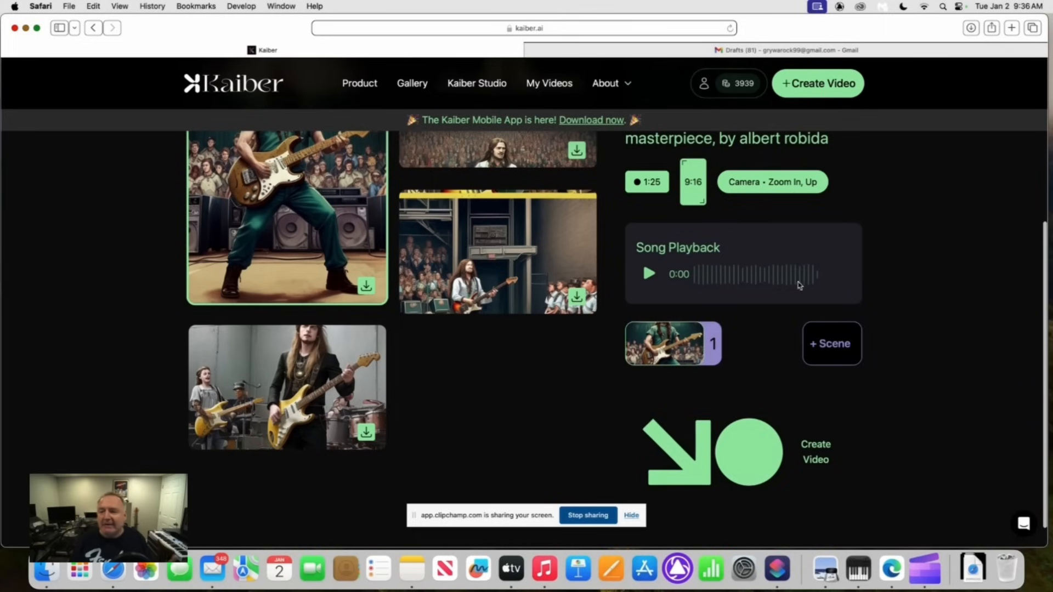
mouse_move(832, 343)
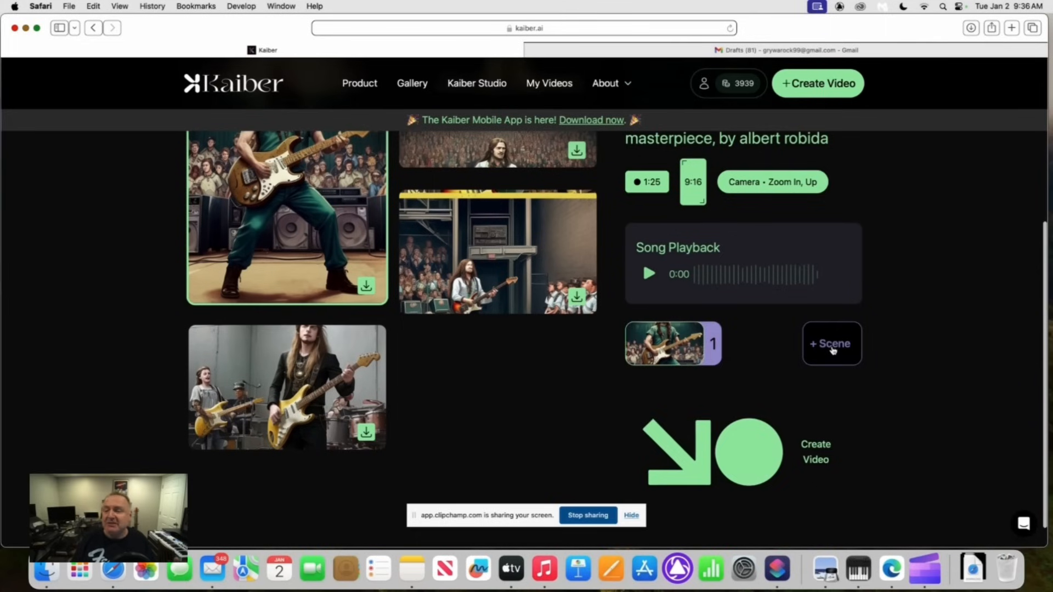
Step: Add Scene 2 with the carried-over prompt, then bring up the Gmail script draft
click(831, 344)
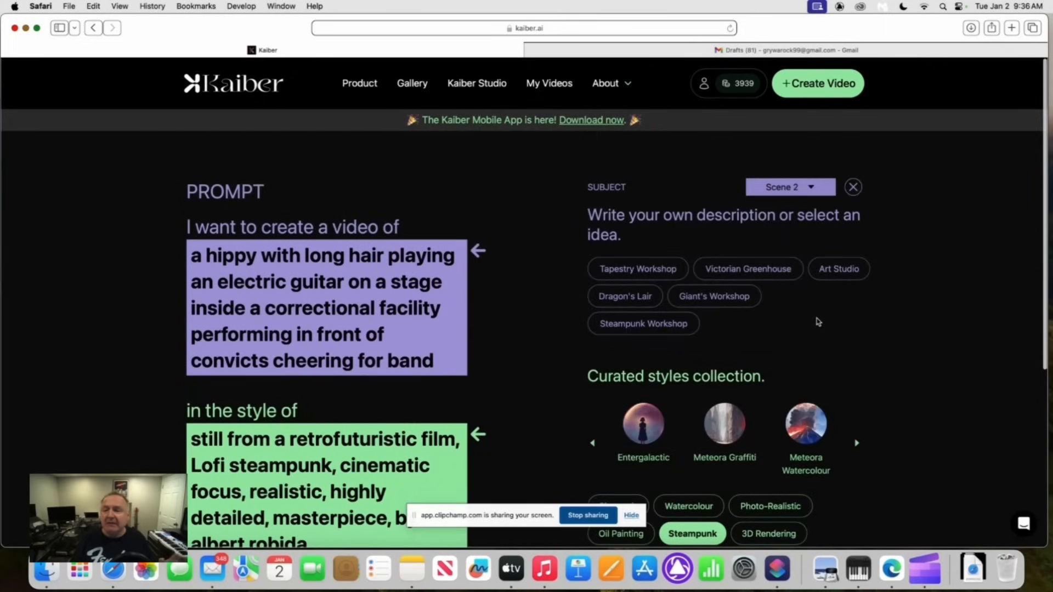
scroll(down, 3)
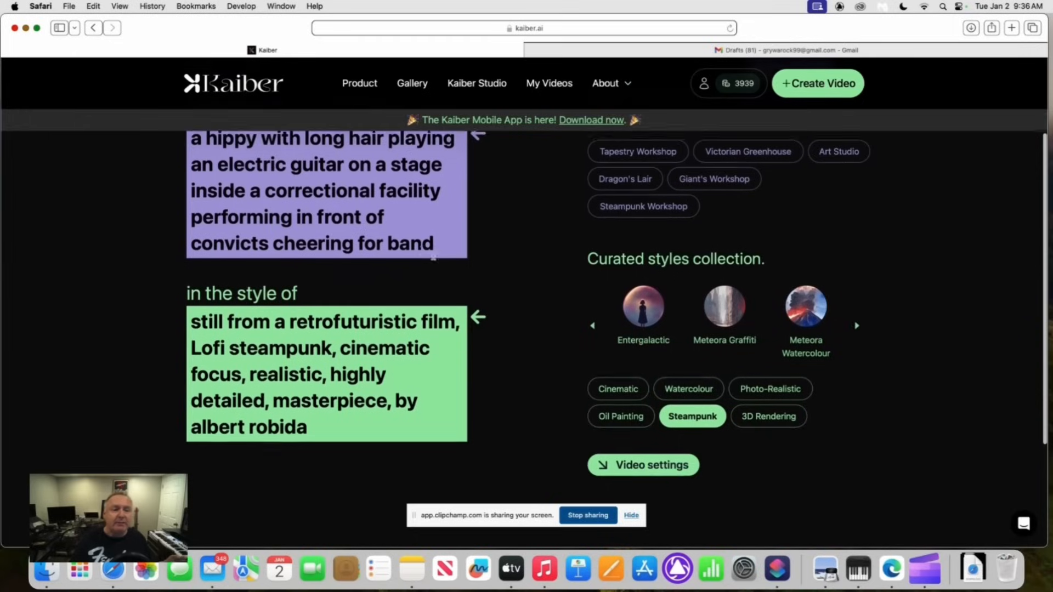
scroll(down, 3)
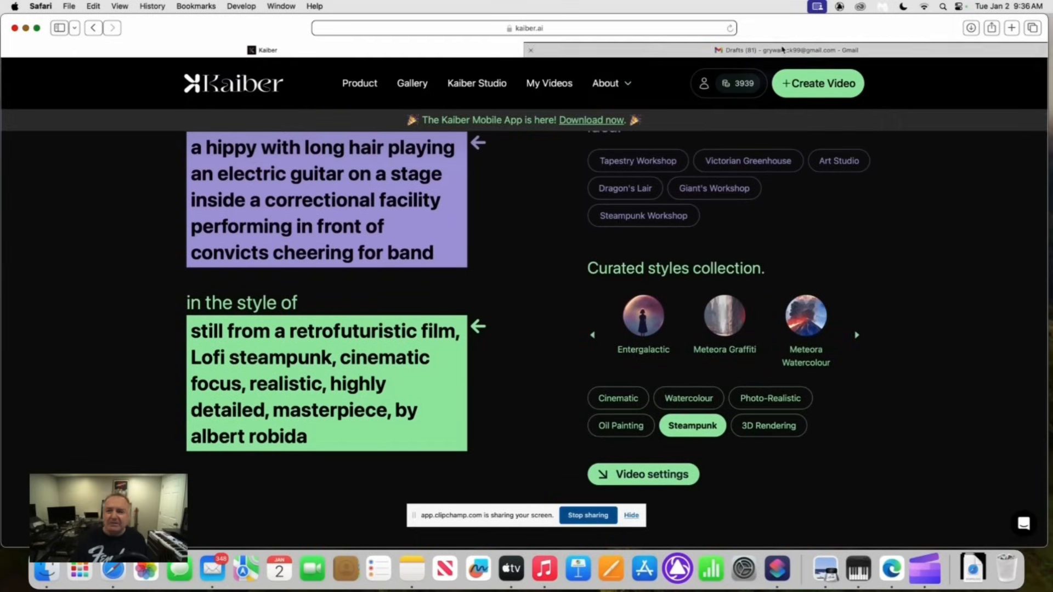
click(786, 50)
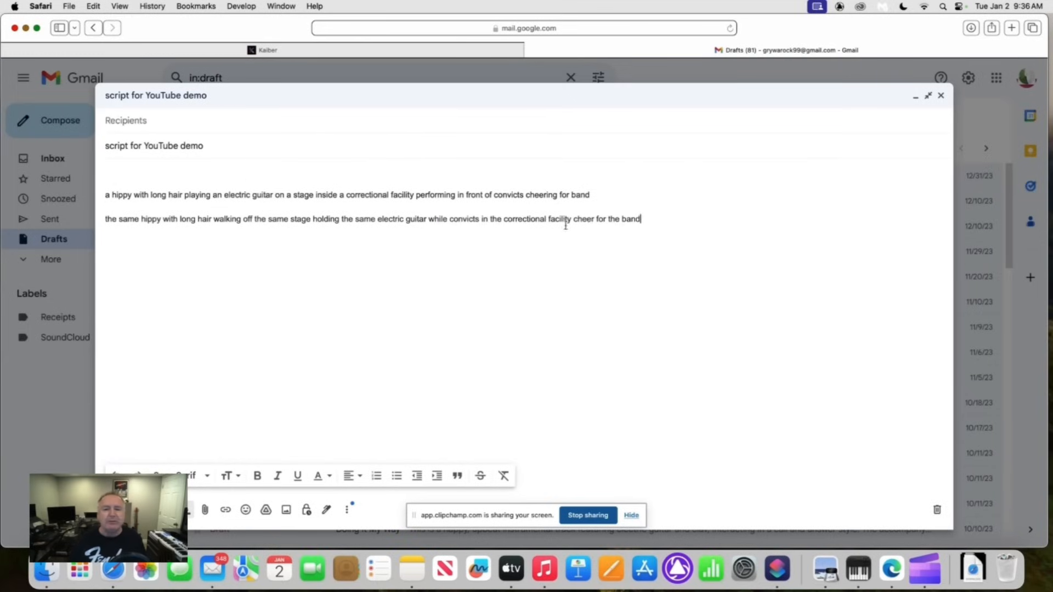
Step: Use the script's hippy-walking-offstage line as Scene 2's subject
triple_click(371, 219)
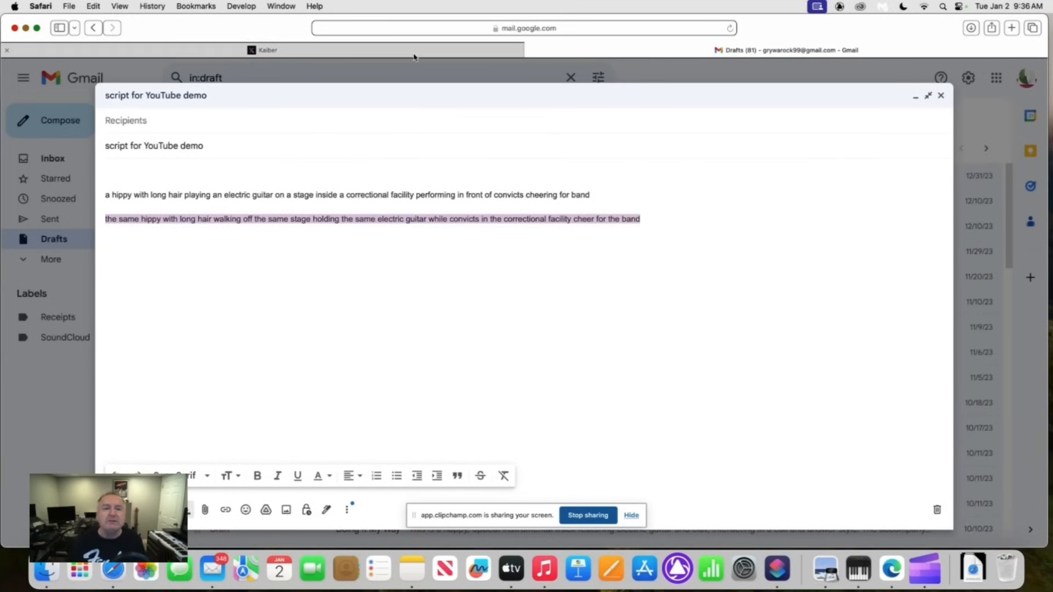
click(266, 50)
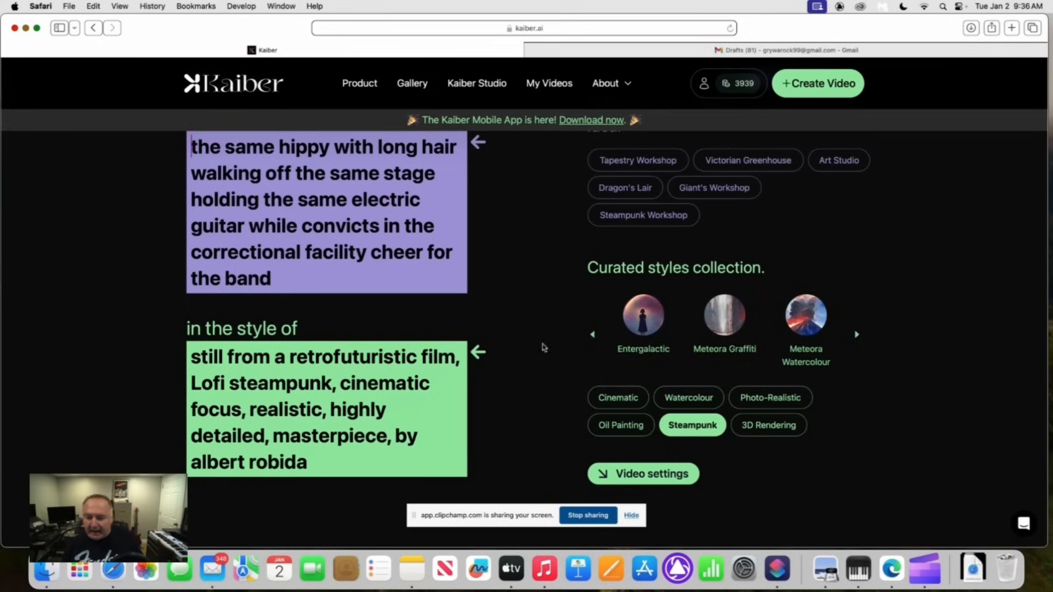
Step: Switch Scene 2's camera to Zoom Out and Down, positioned at 0:57
scroll(down, 3)
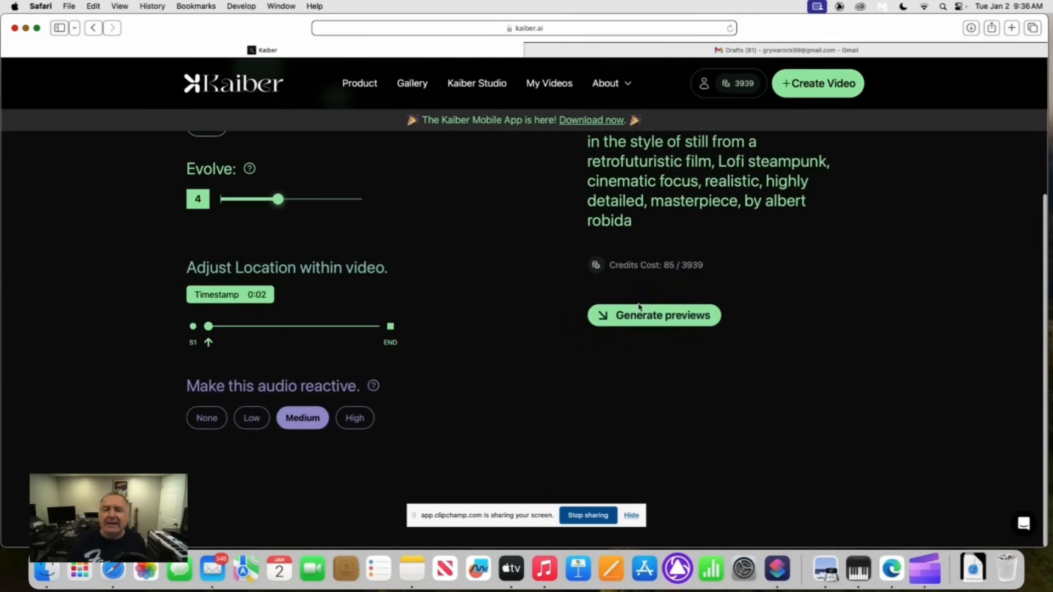
scroll(up, 3)
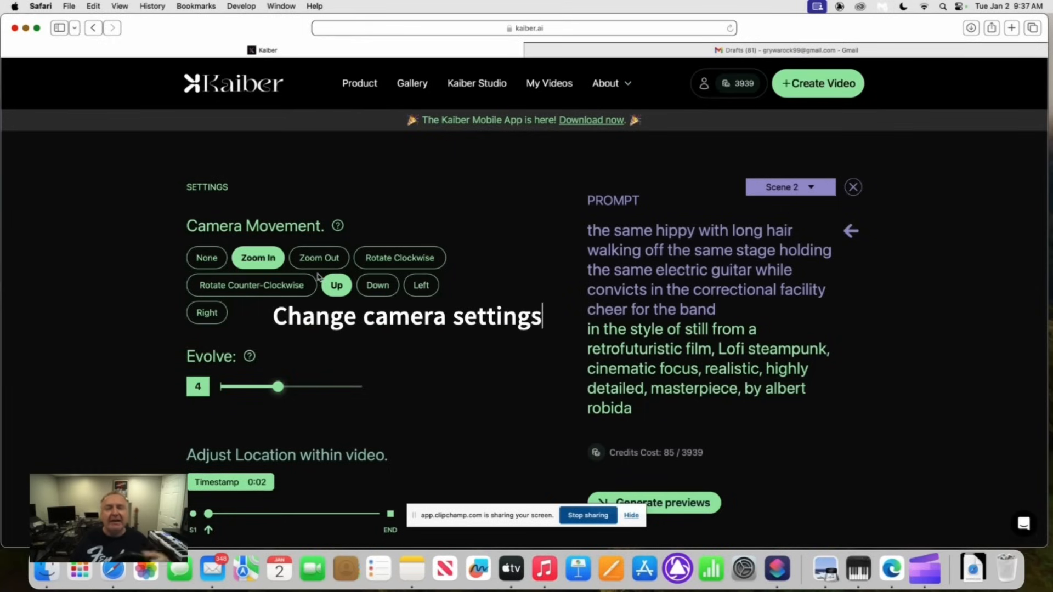
click(318, 258)
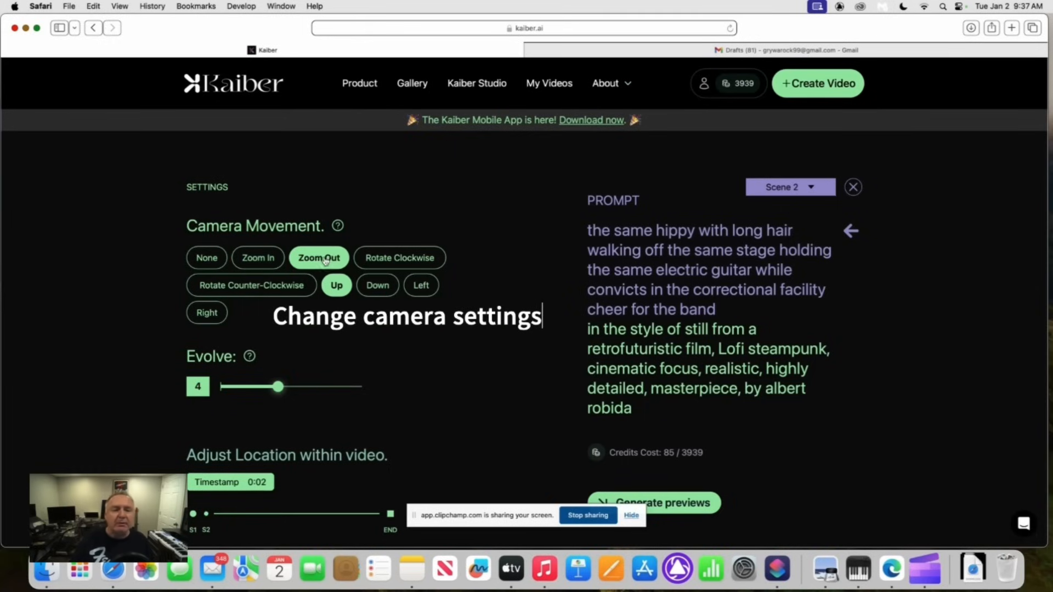
click(377, 284)
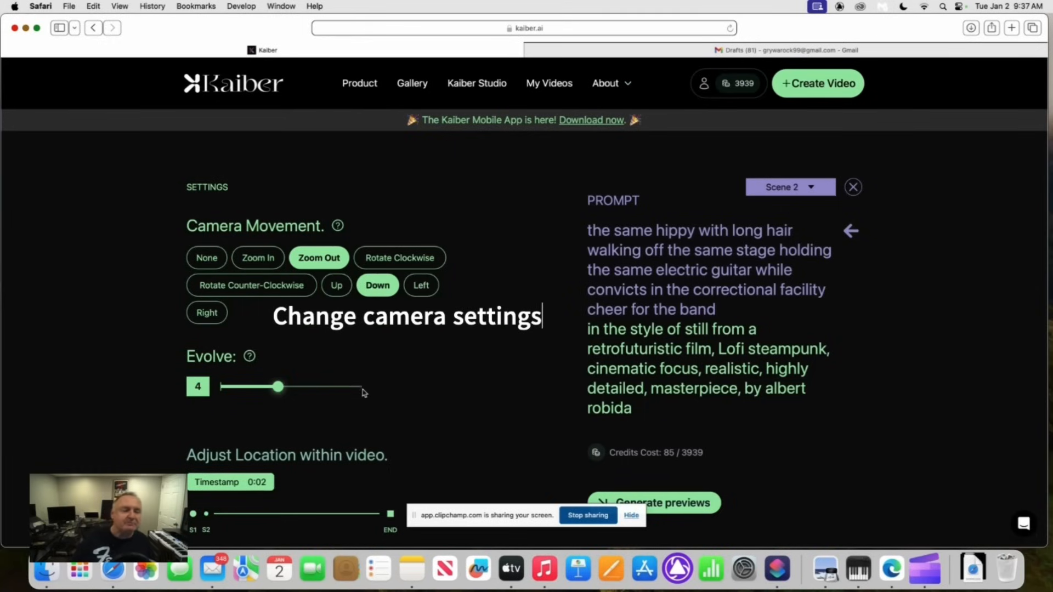
scroll(down, 3)
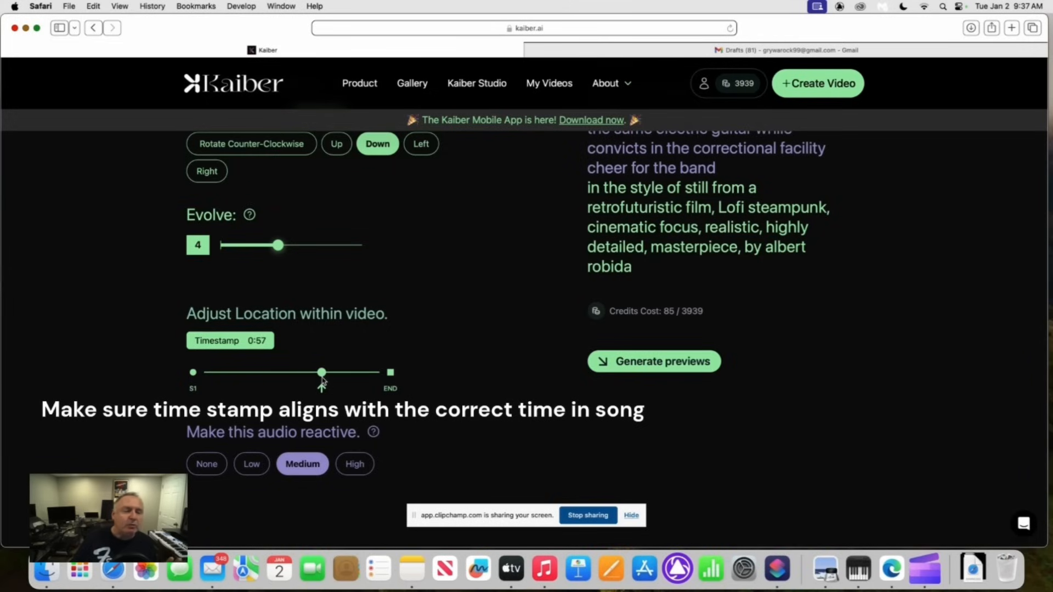
mouse_move(446, 395)
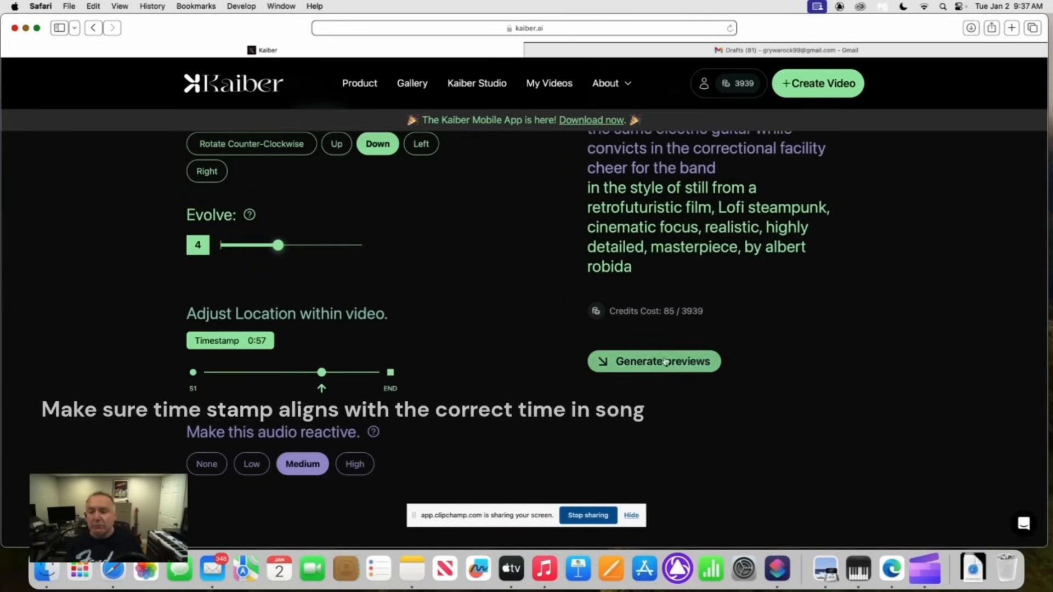
Step: Generate a Scene 2 preview frame of guards and a cheering crowd, then scroll back to Scene 2's settings
click(653, 361)
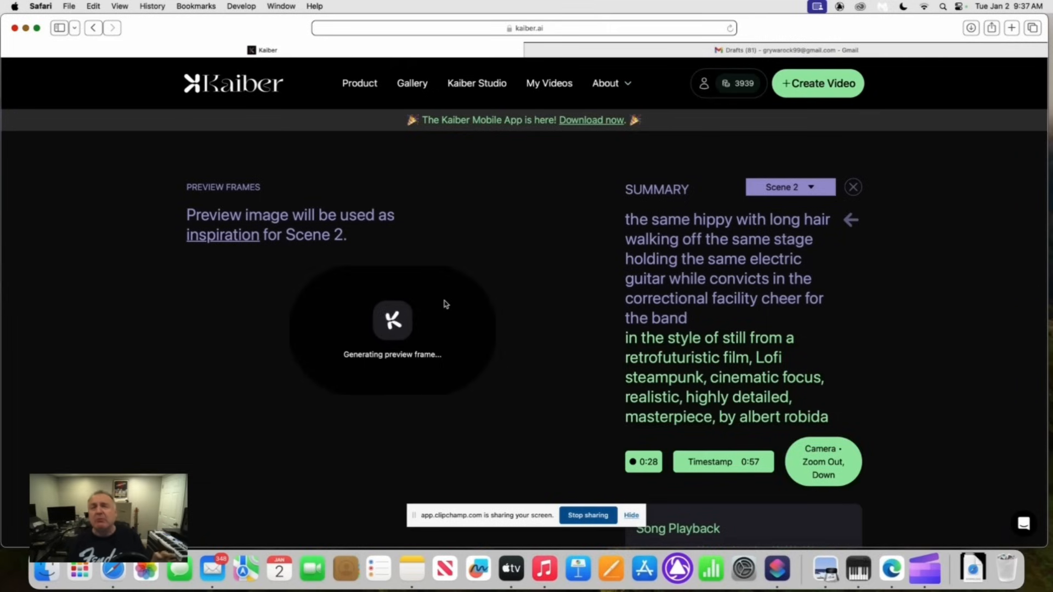
scroll(down, 3)
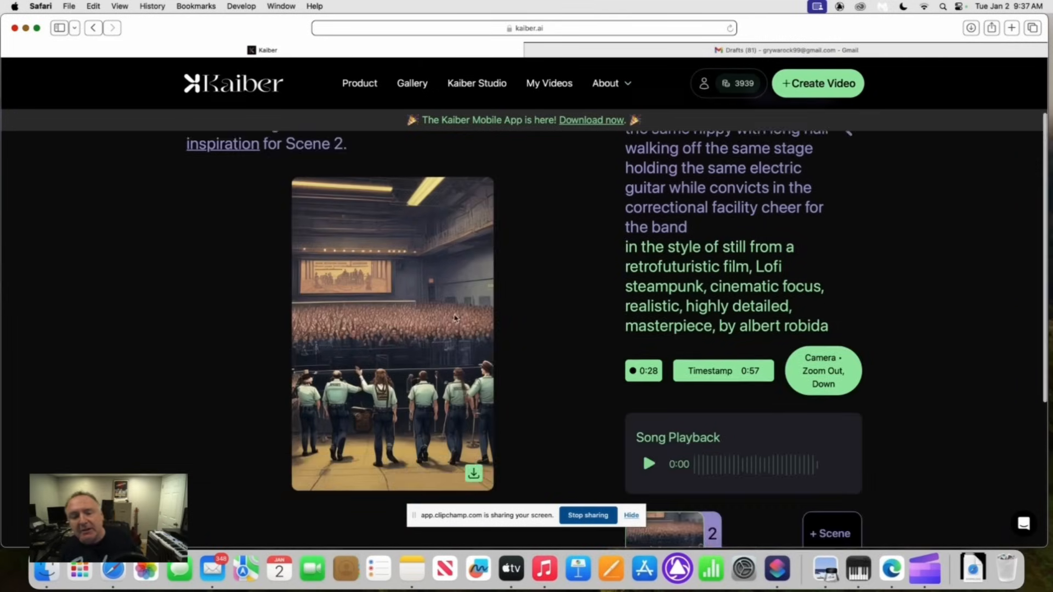
scroll(down, 3)
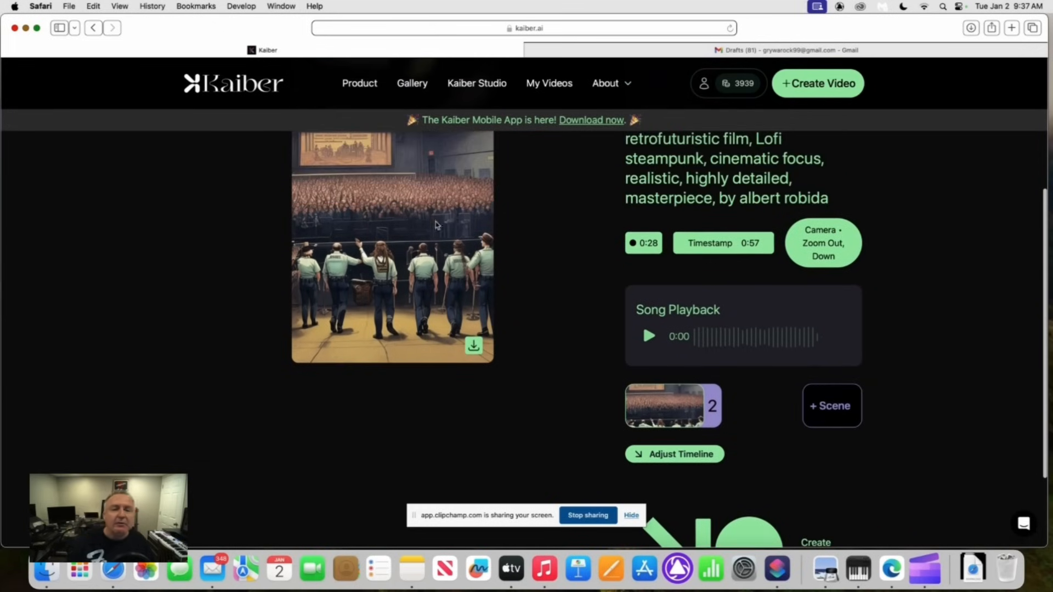
mouse_move(406, 277)
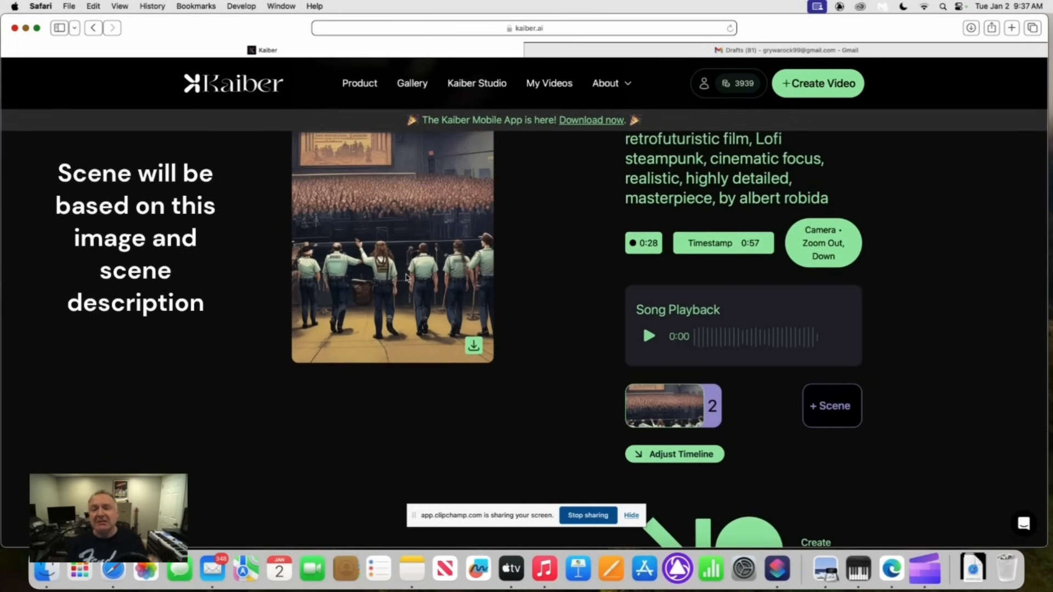
scroll(down, 3)
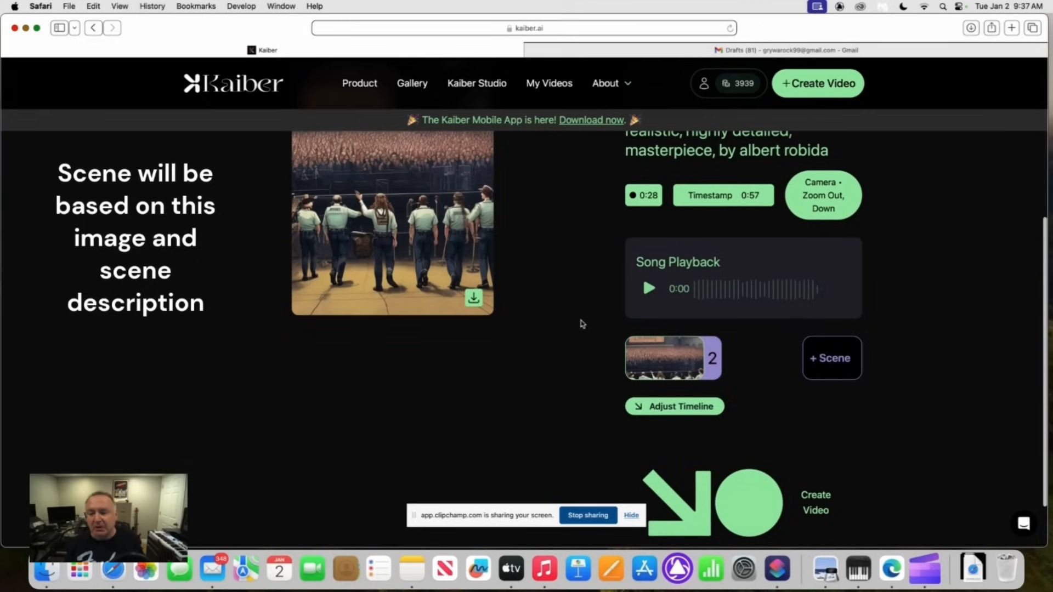
mouse_move(673, 407)
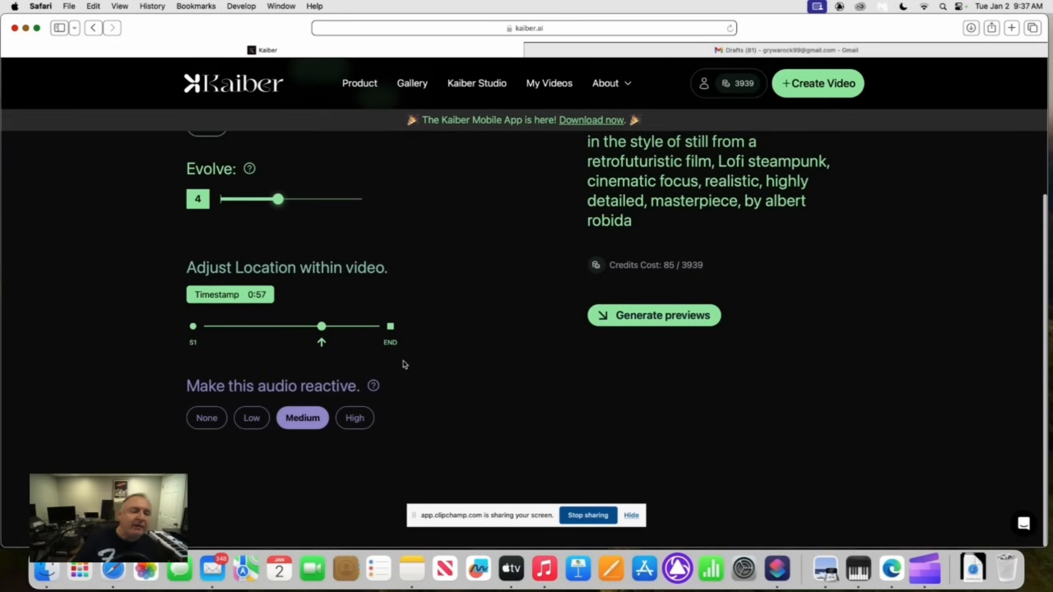
mouse_move(529, 369)
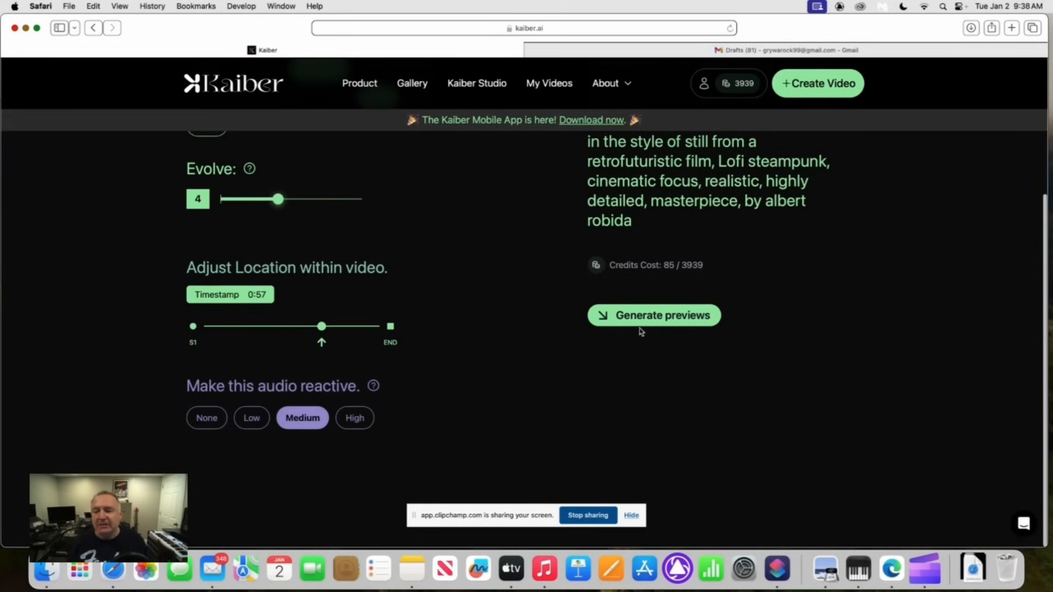
mouse_move(657, 321)
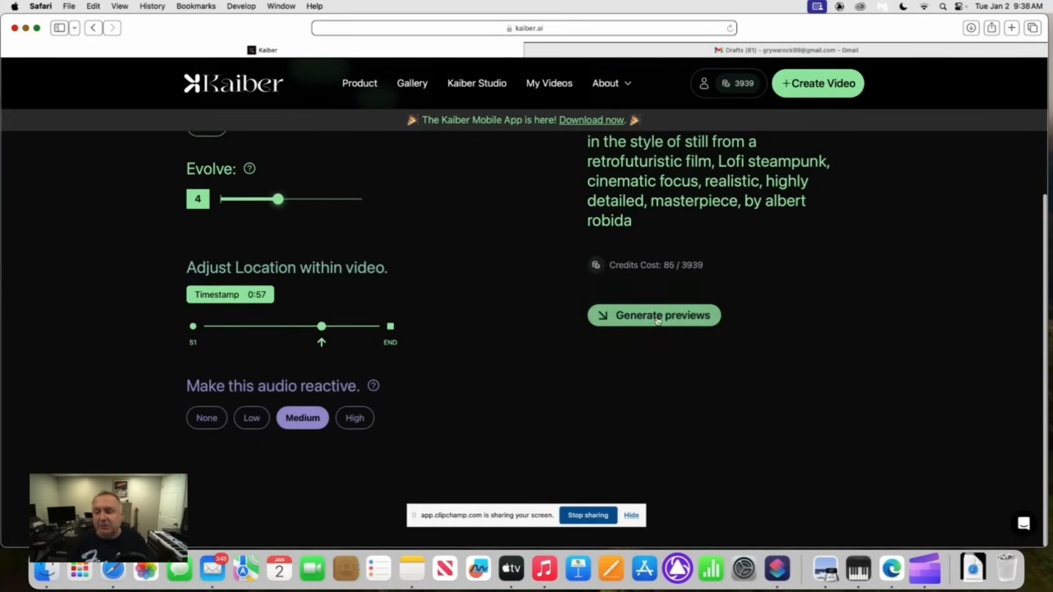
Step: Regenerate the Scene 2 preview and create the full 1:25 music video
click(662, 314)
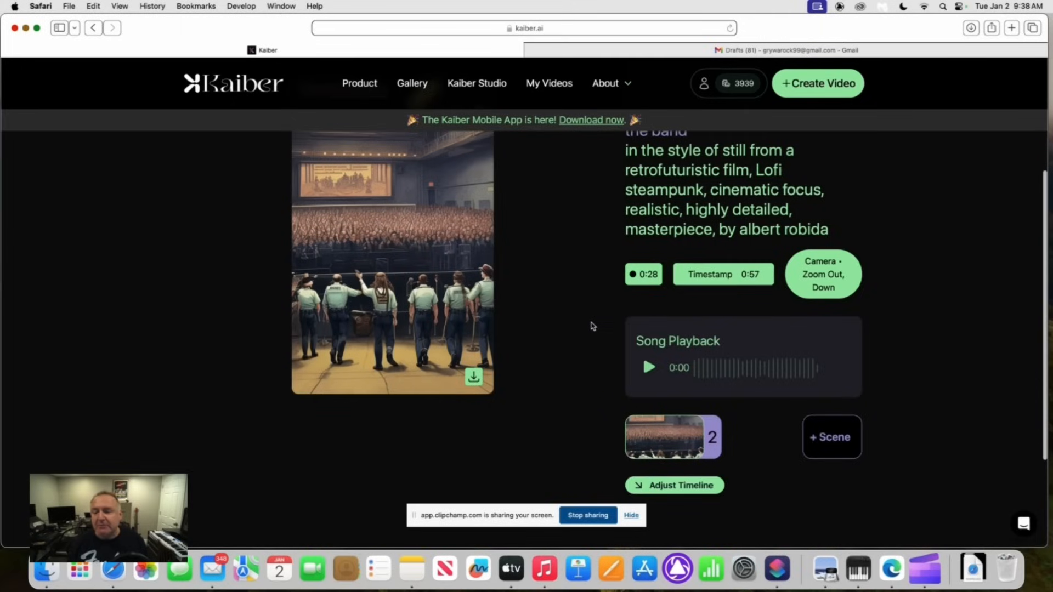
scroll(down, 3)
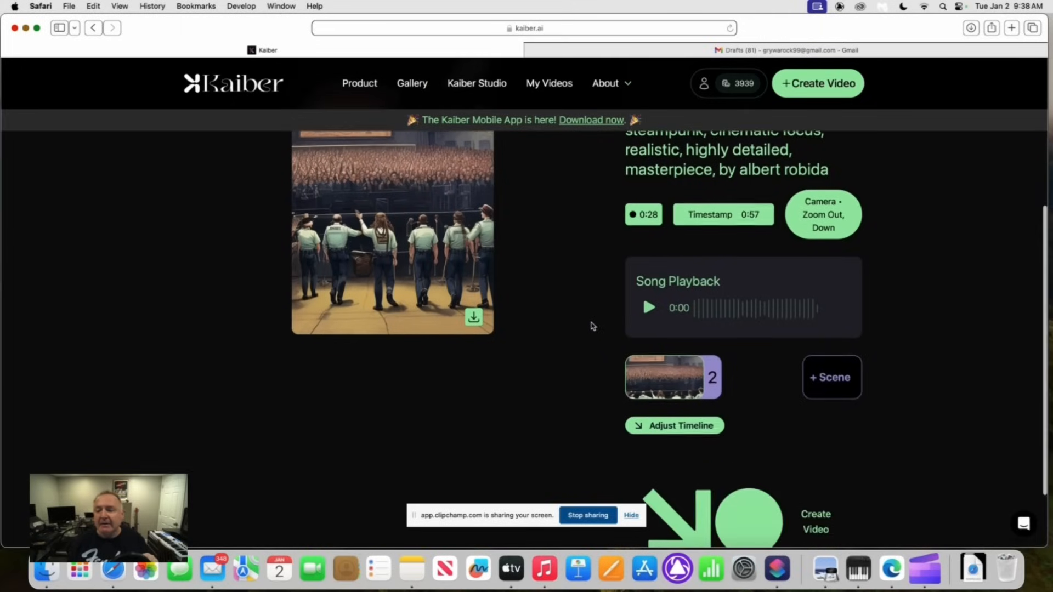
scroll(down, 3)
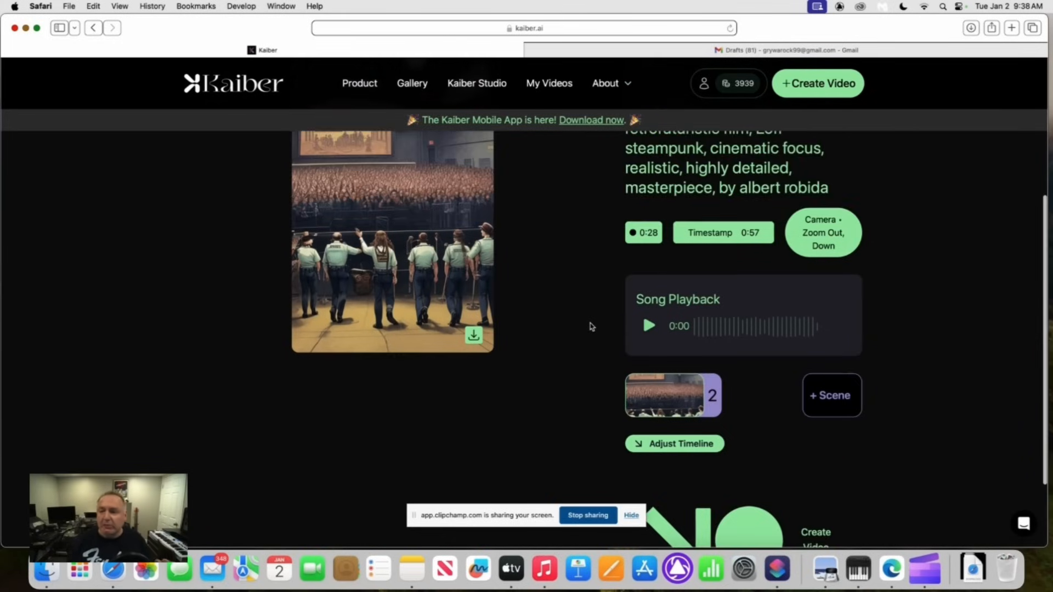
scroll(down, 3)
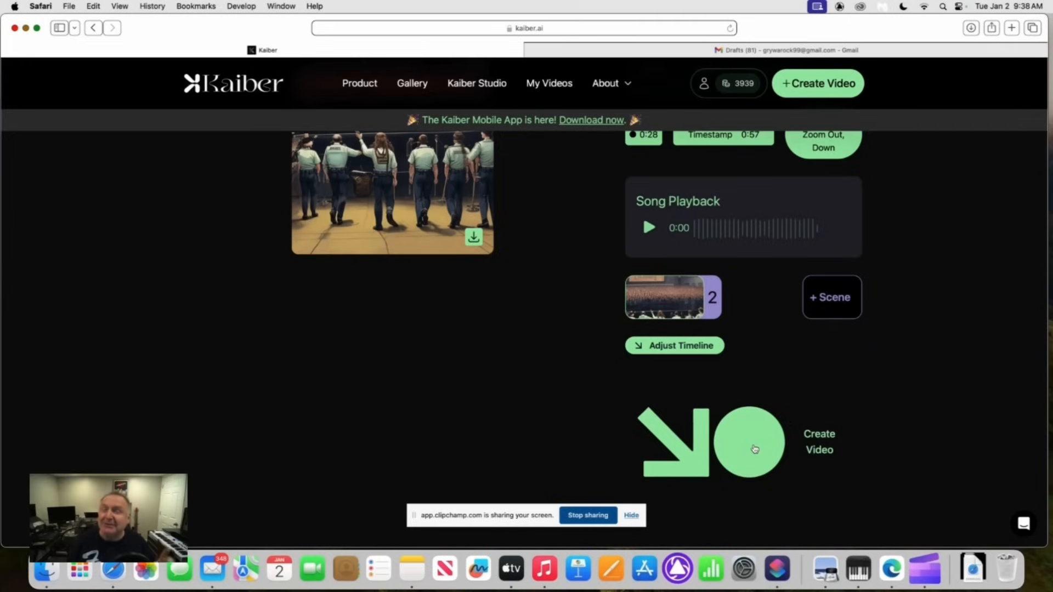
mouse_move(754, 448)
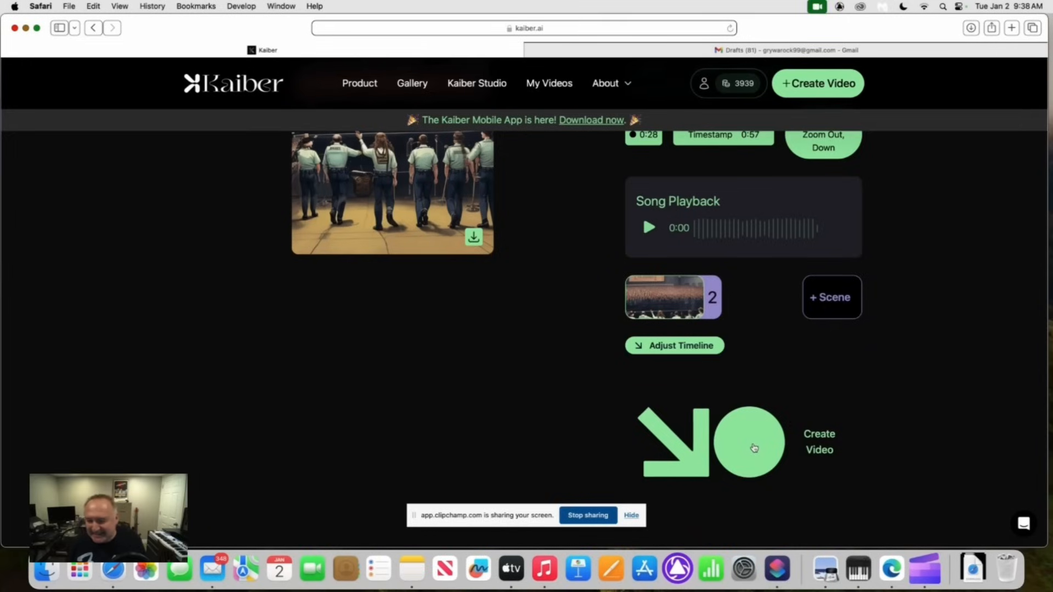
click(752, 443)
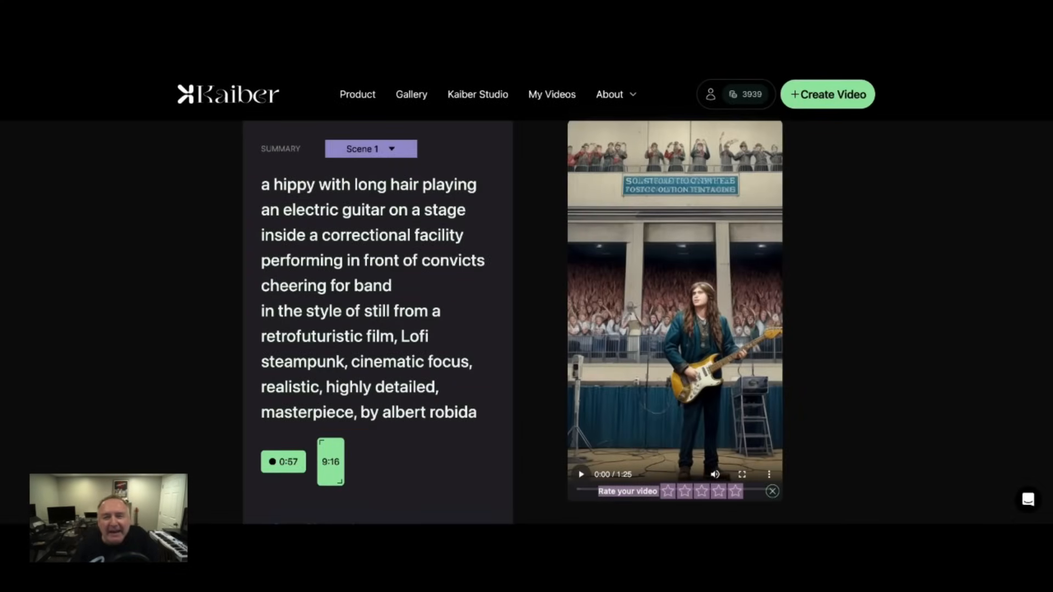
mouse_move(776, 225)
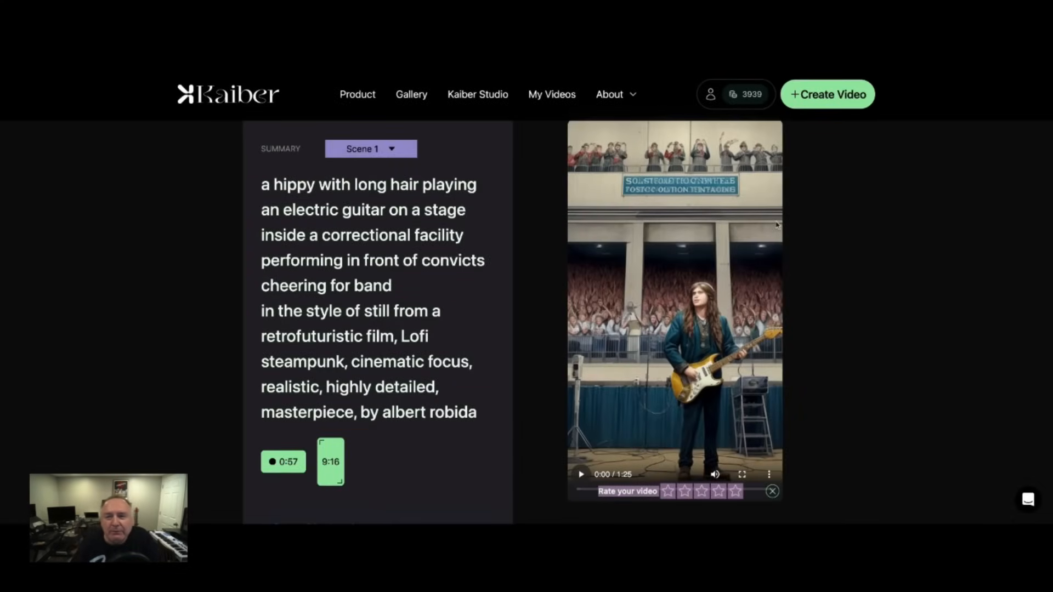
mouse_move(799, 222)
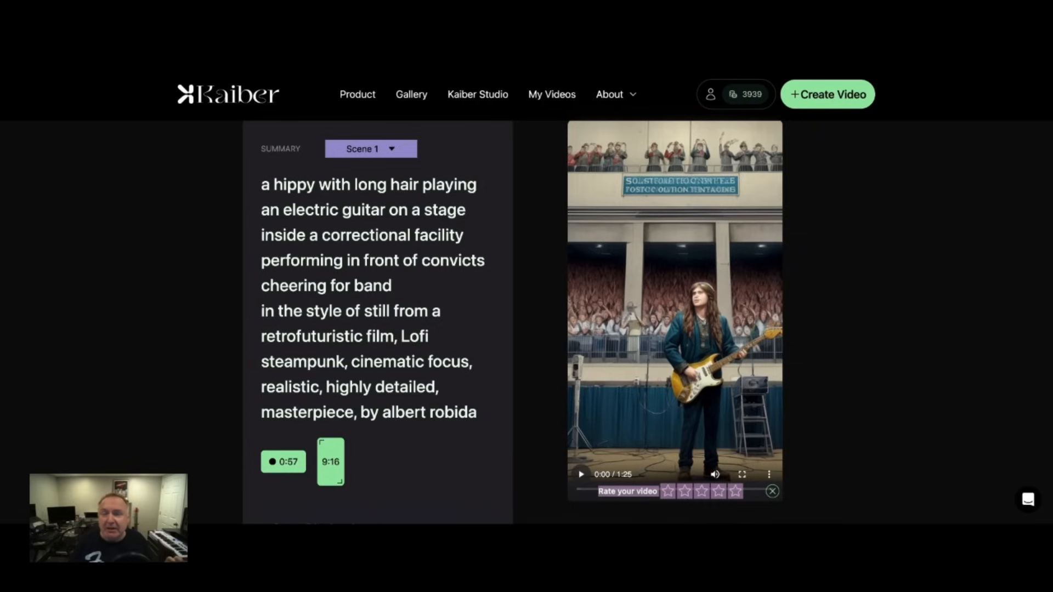
mouse_move(791, 357)
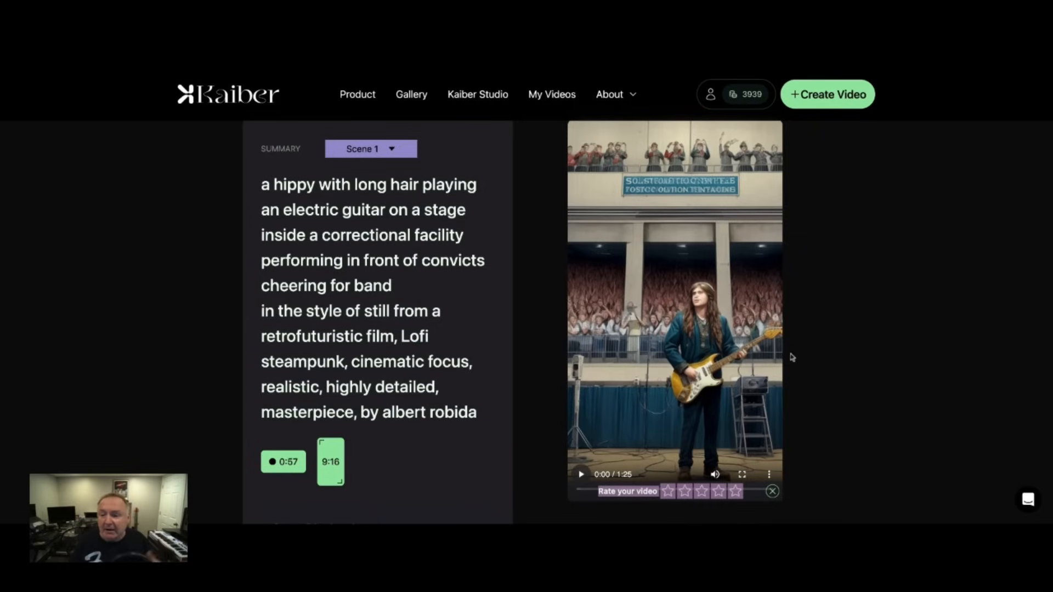
Step: Play the 1:25 video through both scenes and pause it at 1:21
click(580, 474)
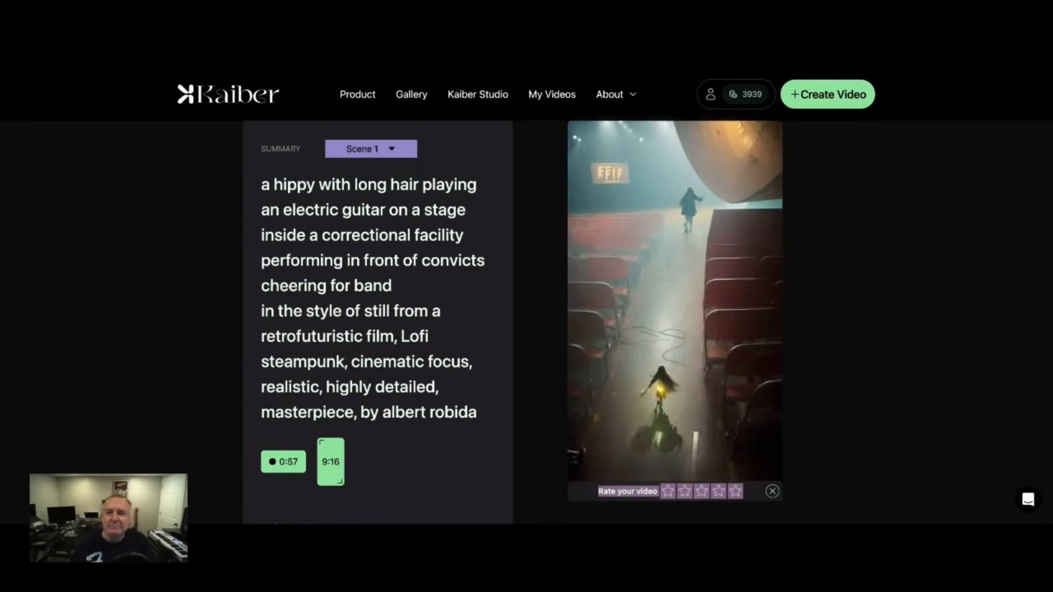
click(673, 306)
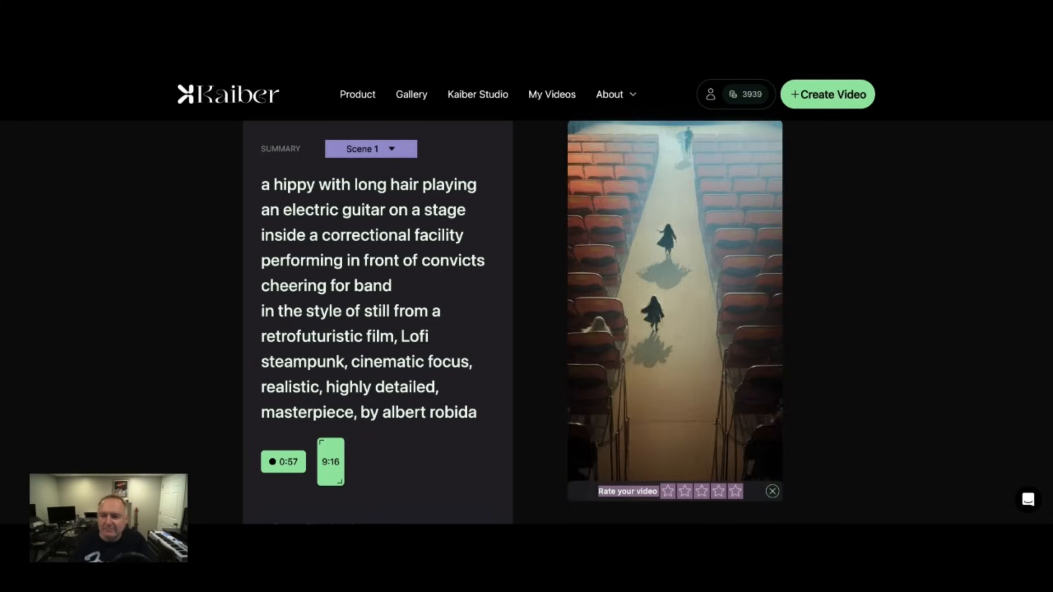
click(673, 306)
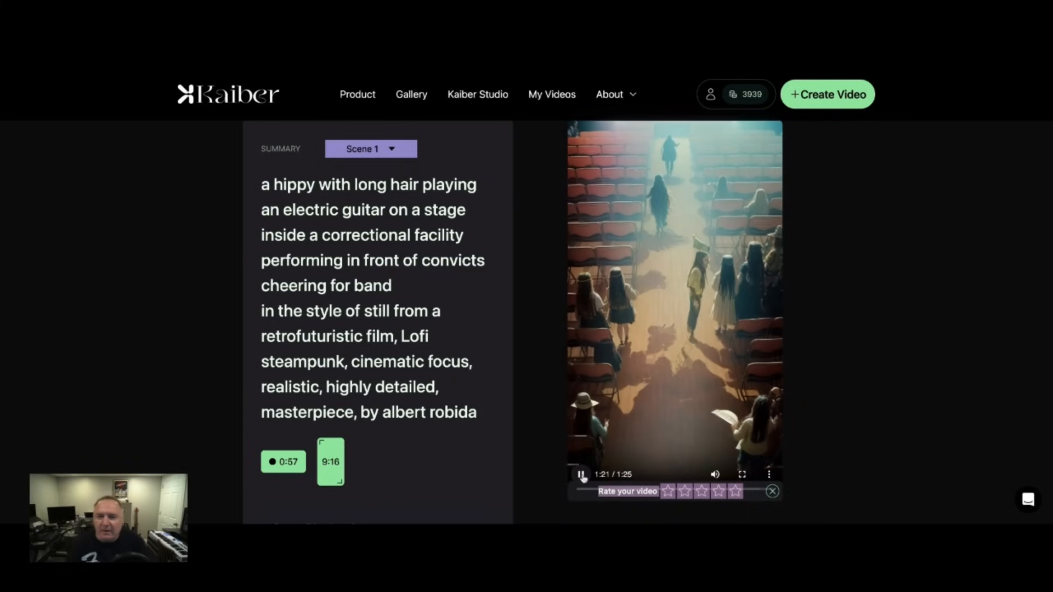
click(581, 474)
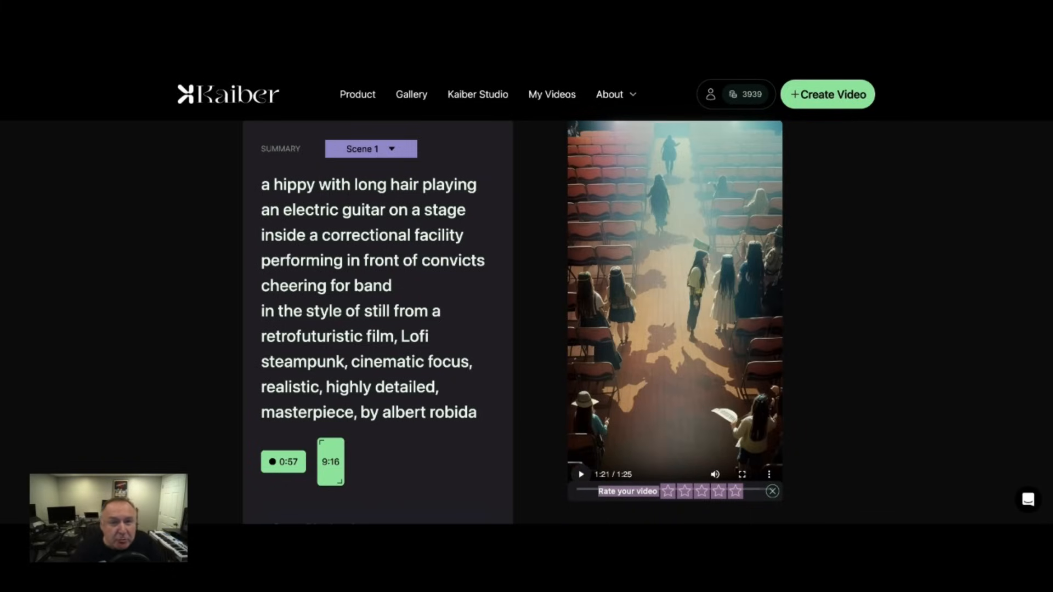